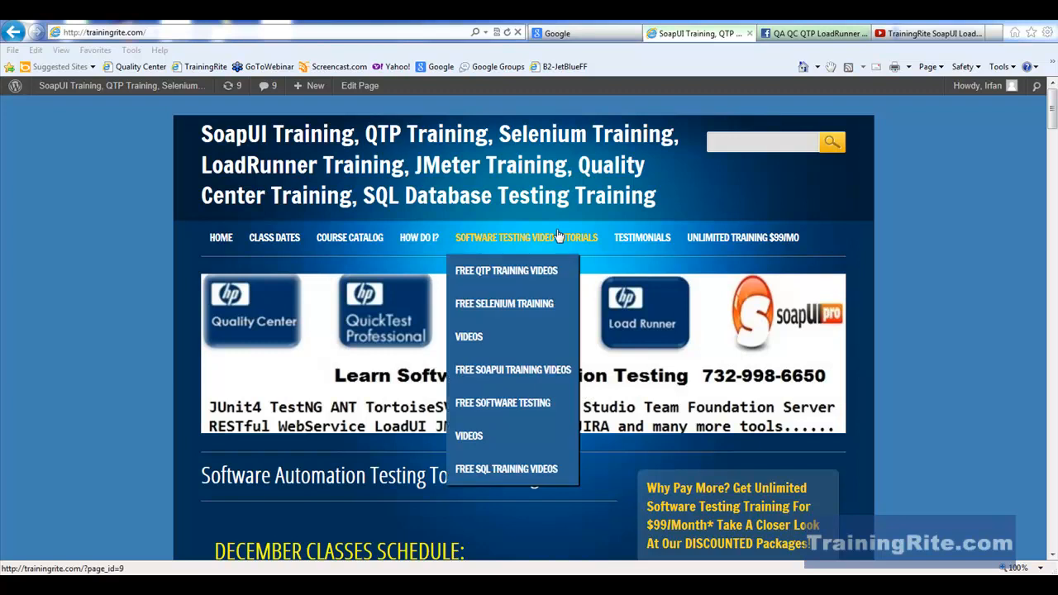
mouse_move(583, 35)
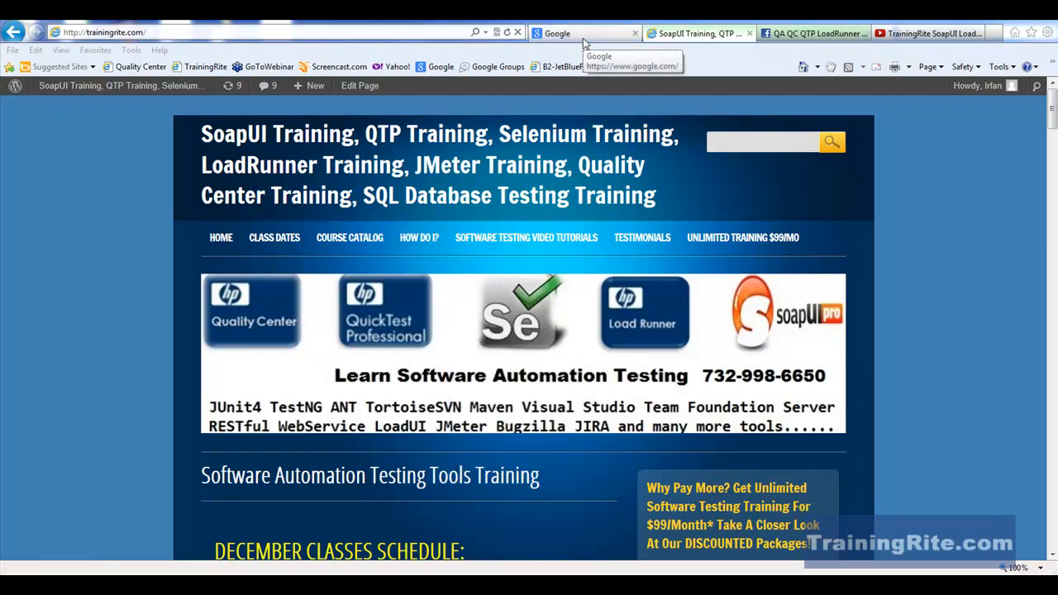
Step: Search Google for 'Download Ruby'
left_click(579, 33)
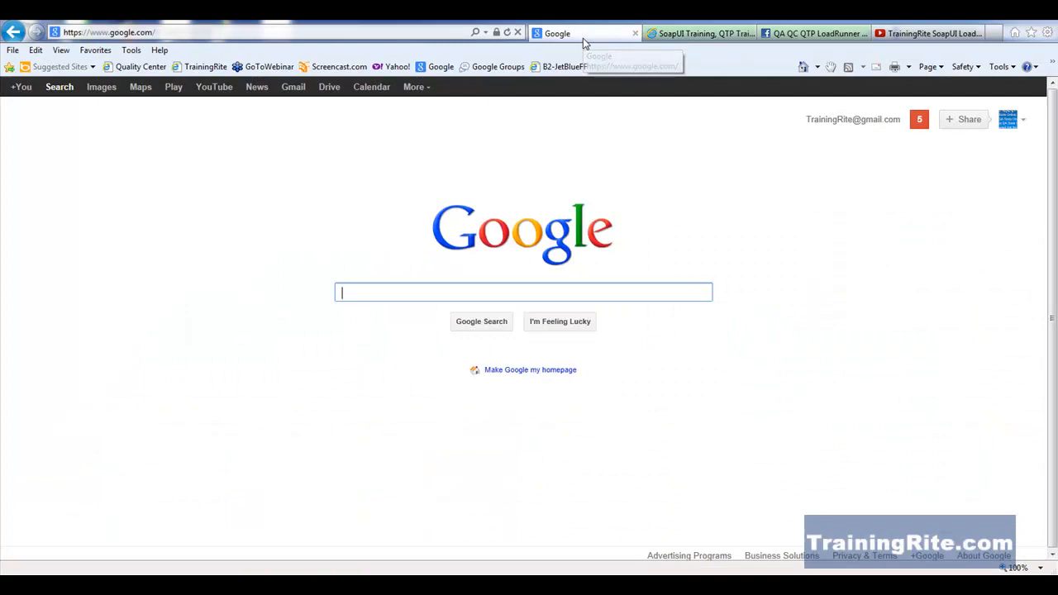
mouse_move(352, 277)
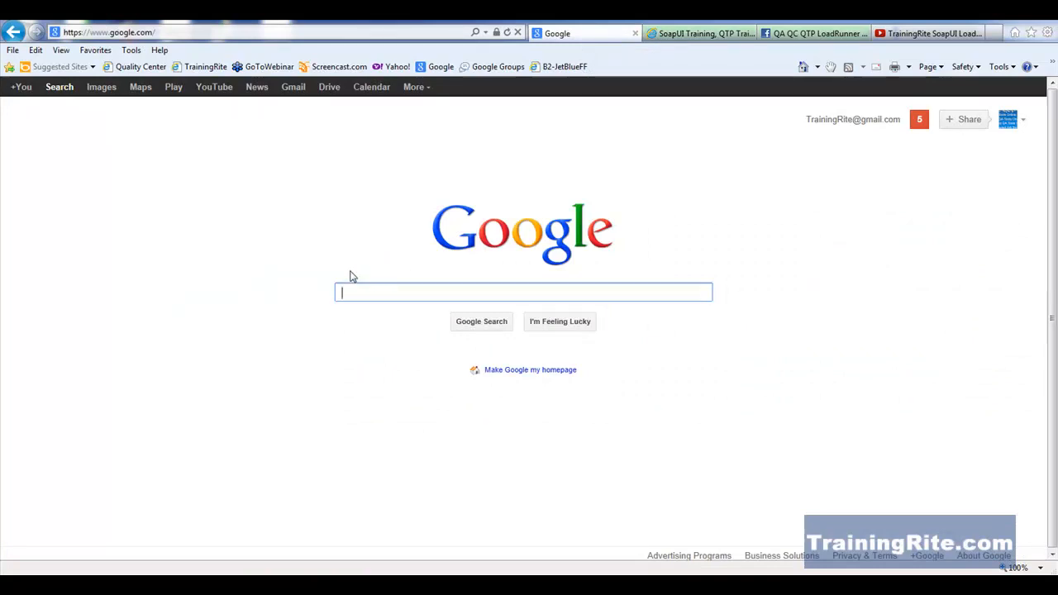
type("Download")
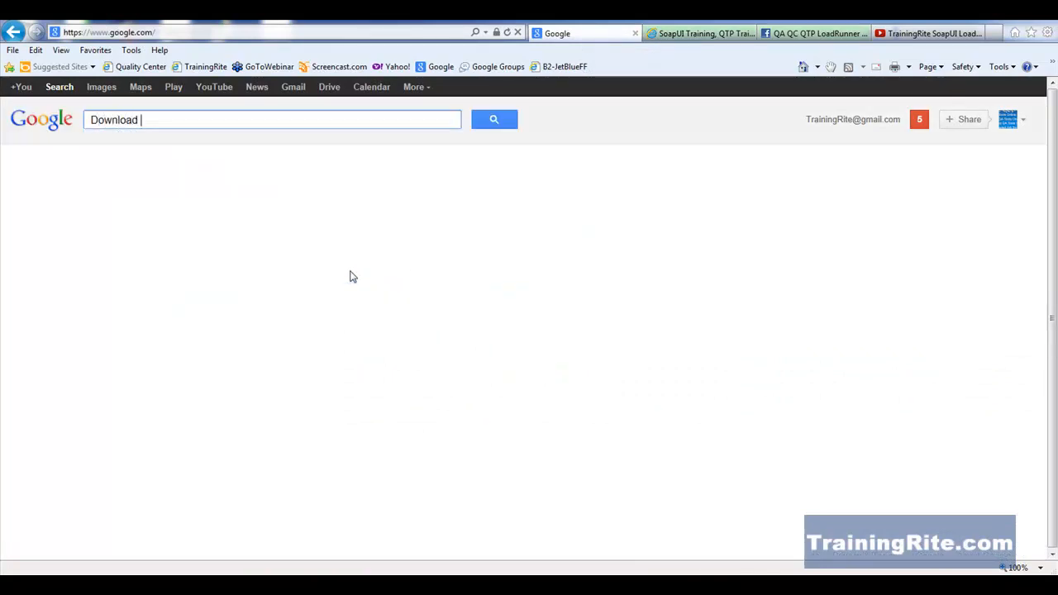
type("Ruby")
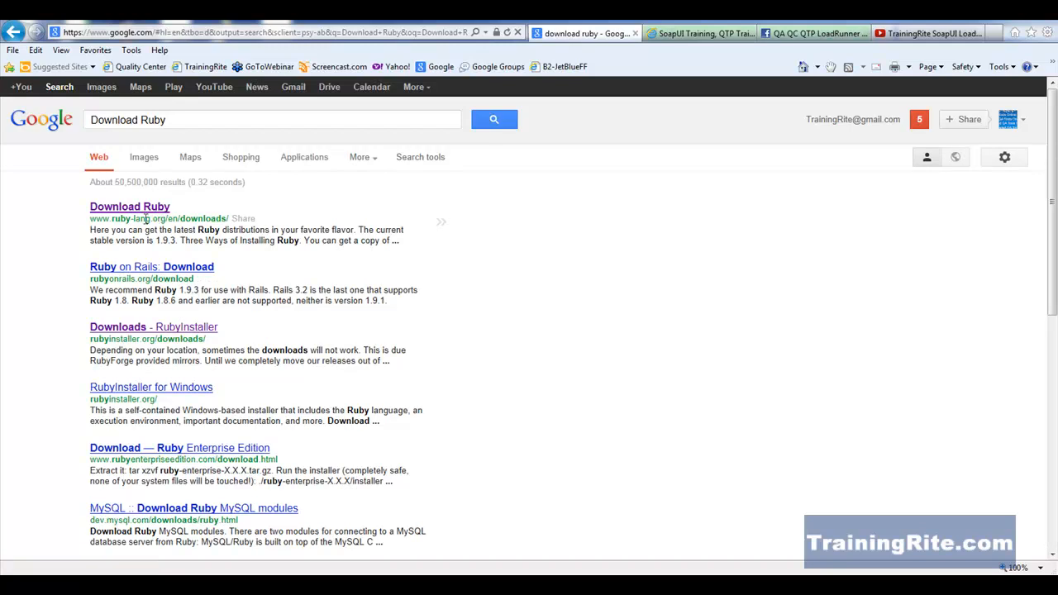
Step: Open the ruby-lang.org Download Ruby page and scroll to its RubyInstaller section
left_click(127, 205)
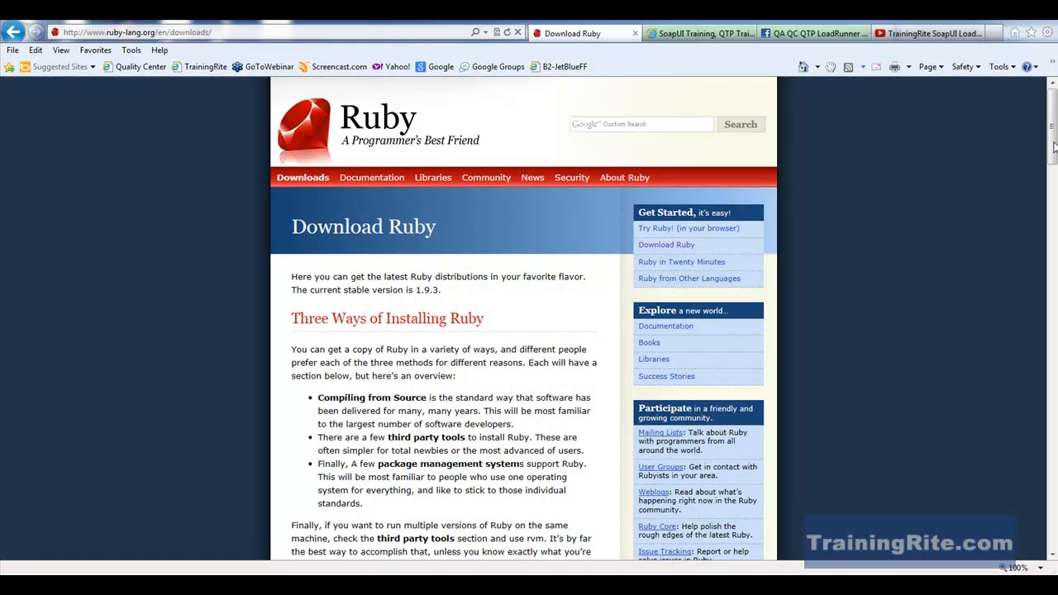
mouse_move(759, 220)
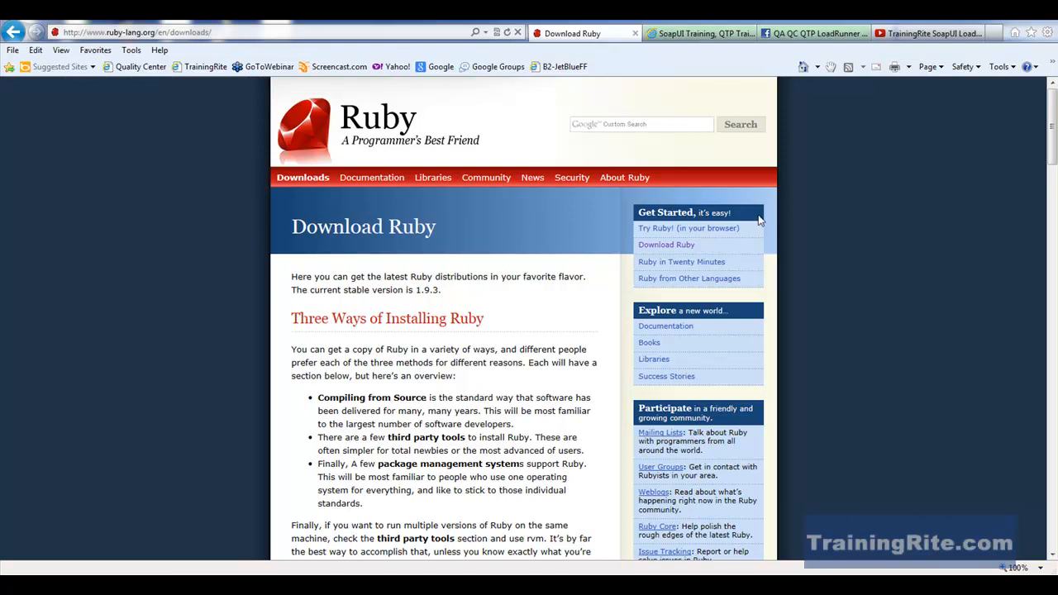
scroll("down", 3)
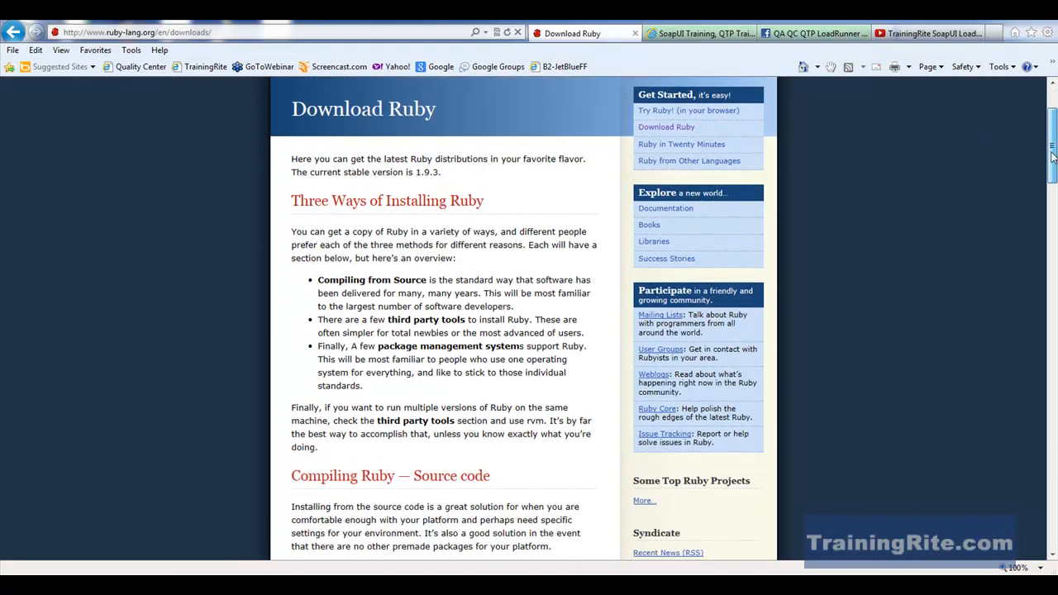
scroll("down", 3)
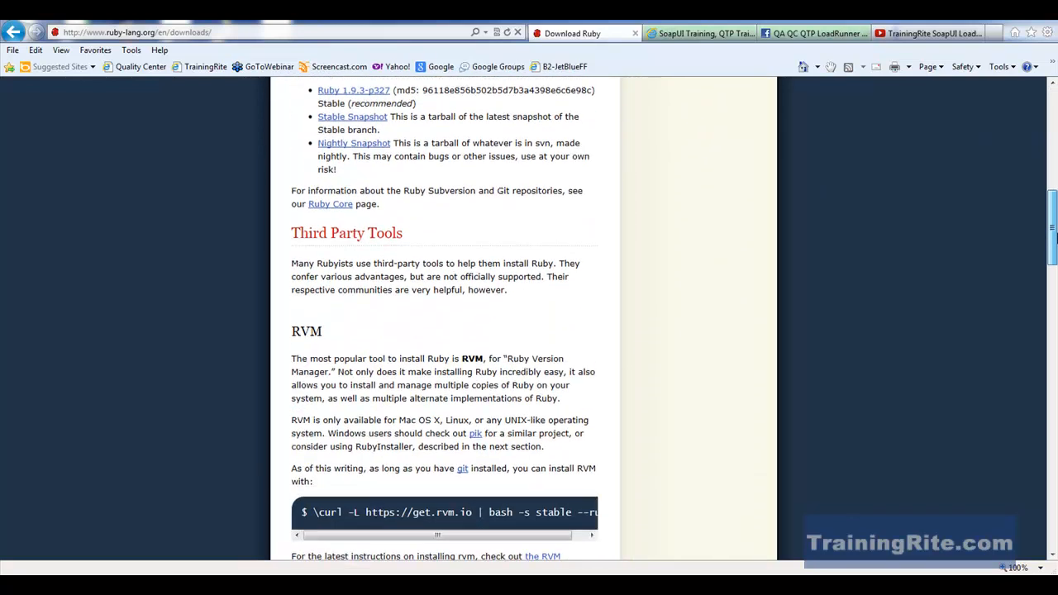
scroll("down", 3)
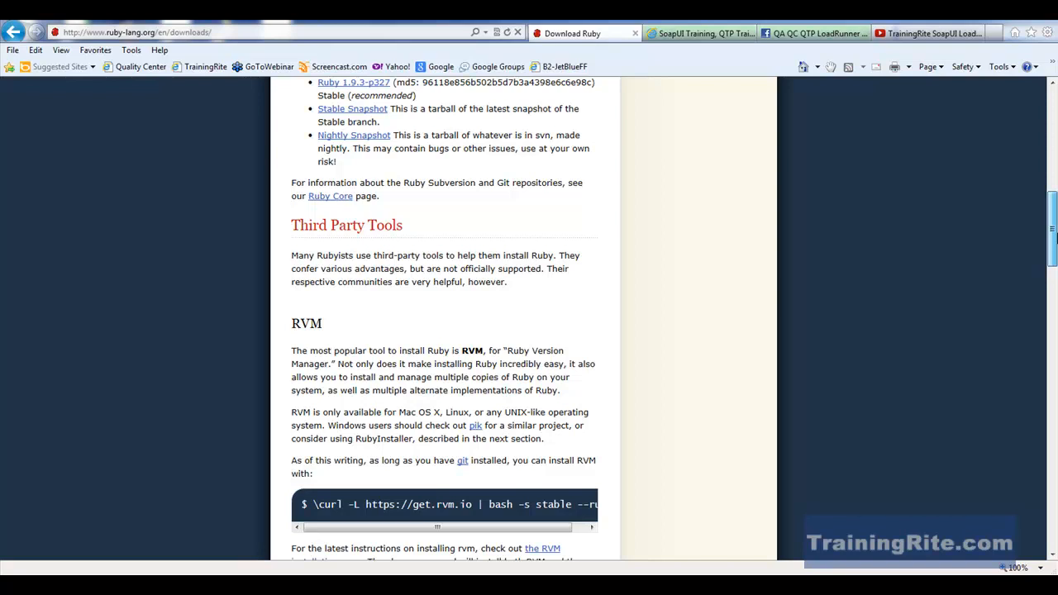
scroll("down", 3)
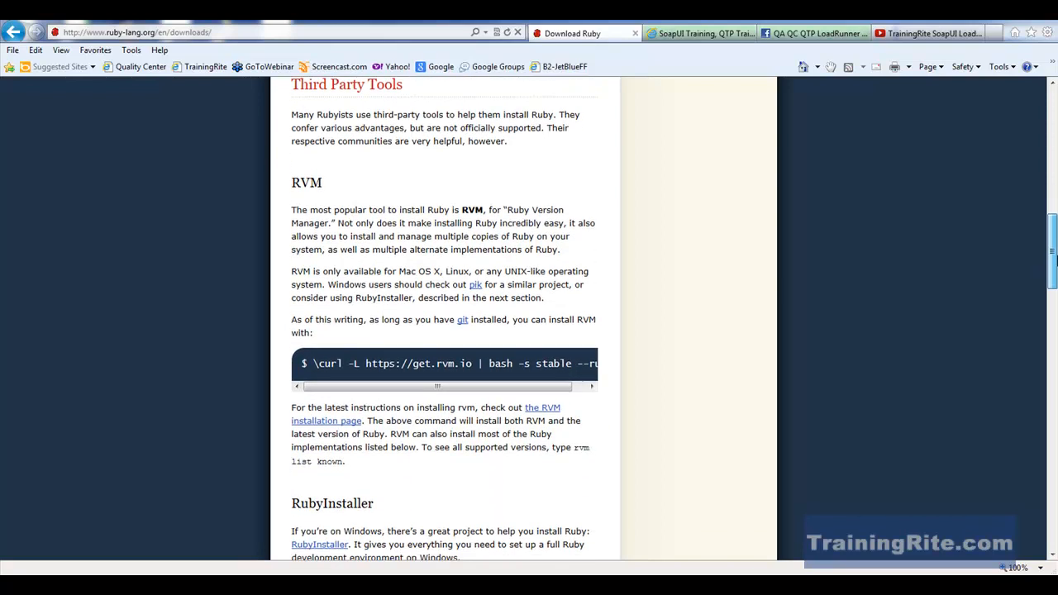
scroll("down", 3)
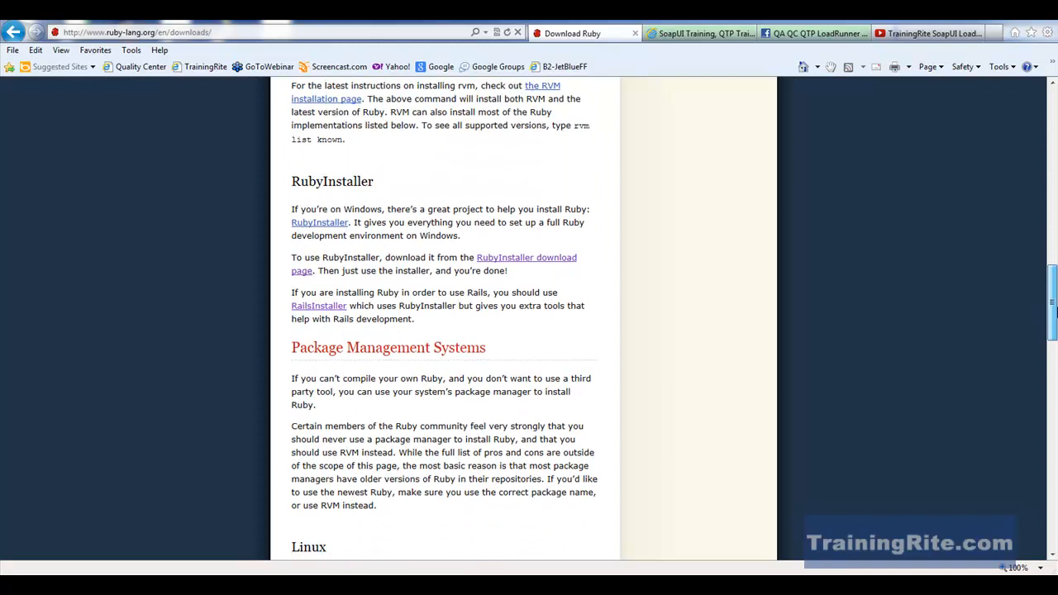
scroll("down", 3)
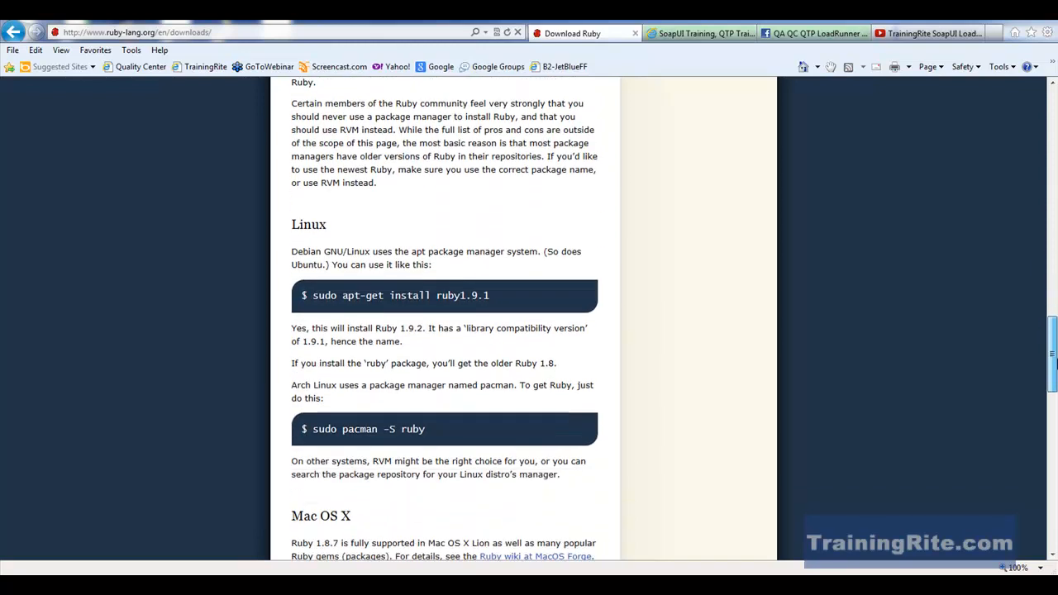
scroll("down", 3)
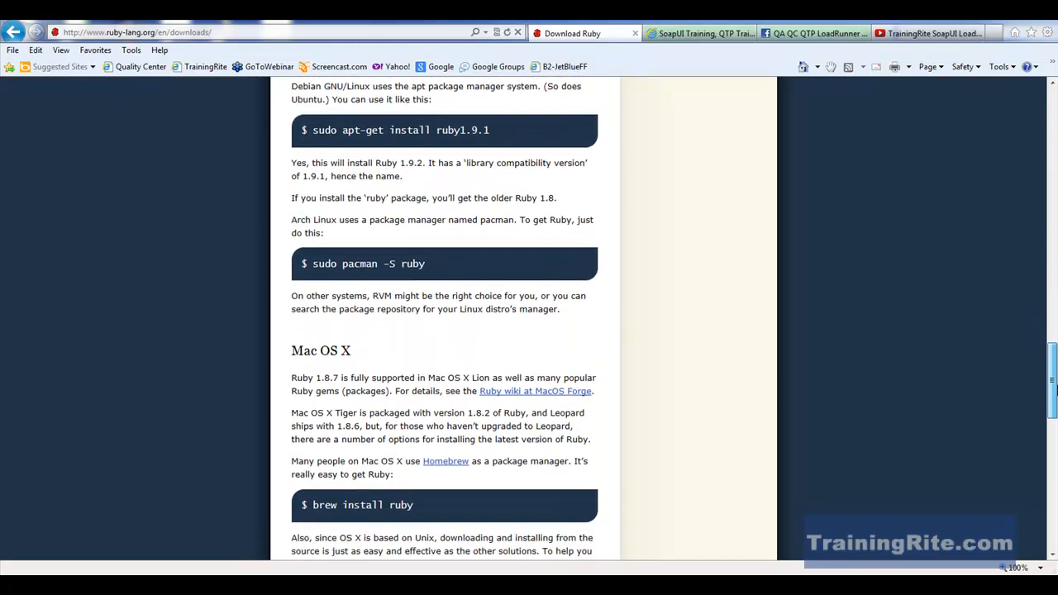
scroll("down", 3)
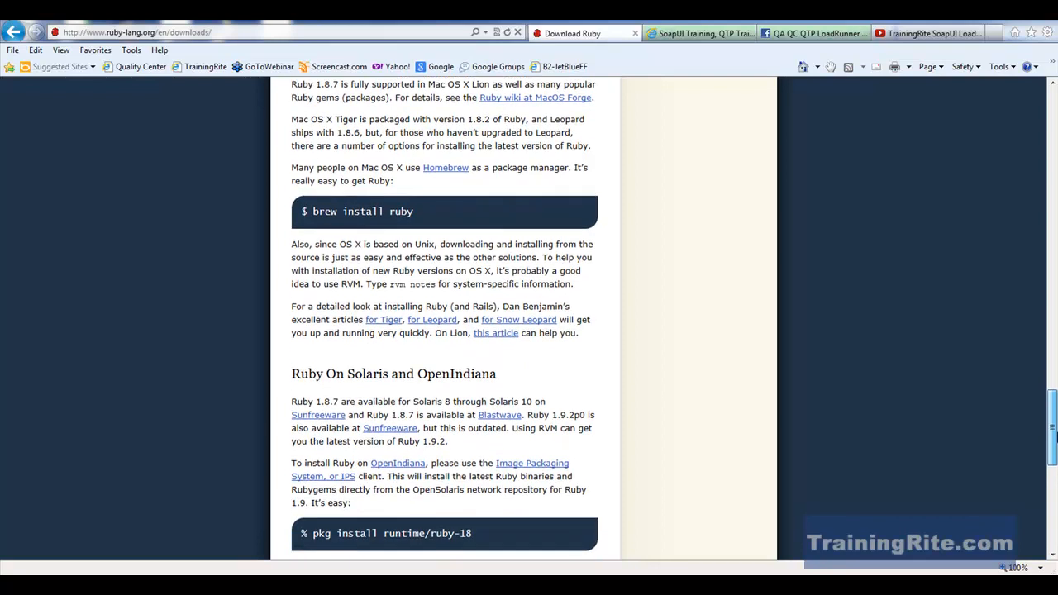
scroll("down", 3)
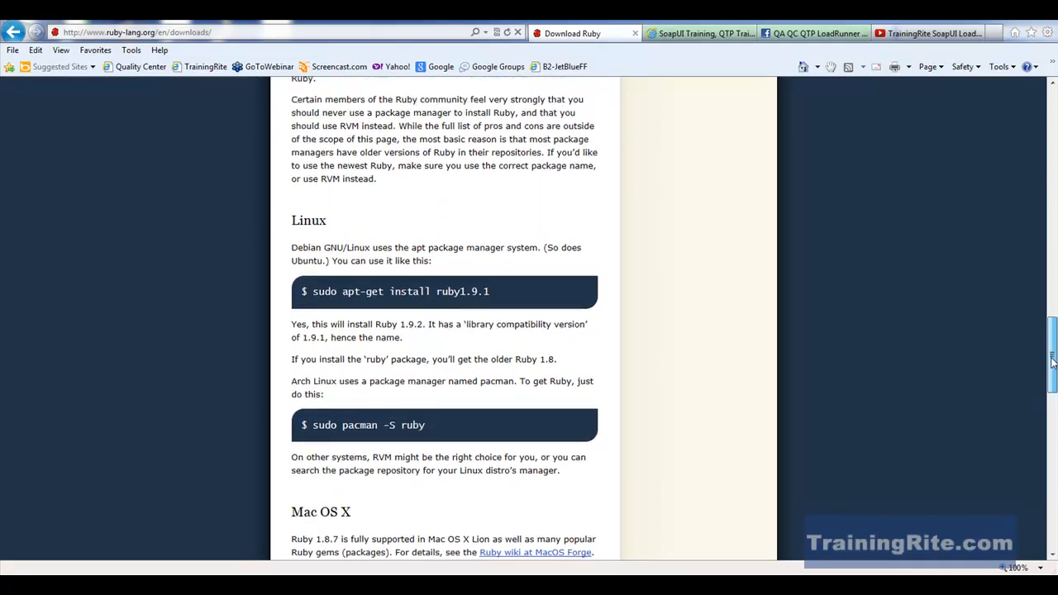
scroll("up", 3)
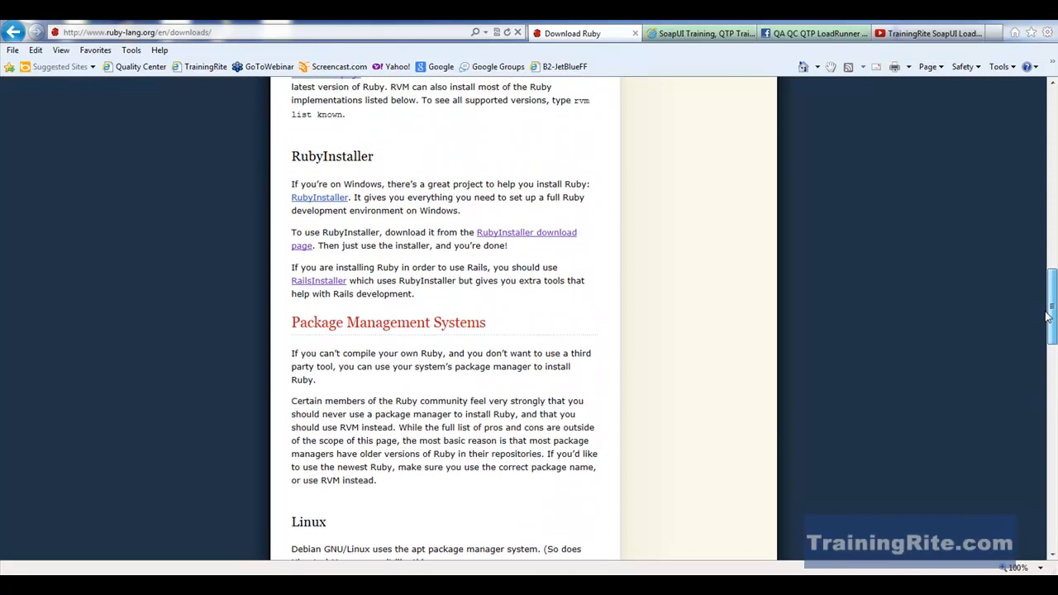
scroll("down", 3)
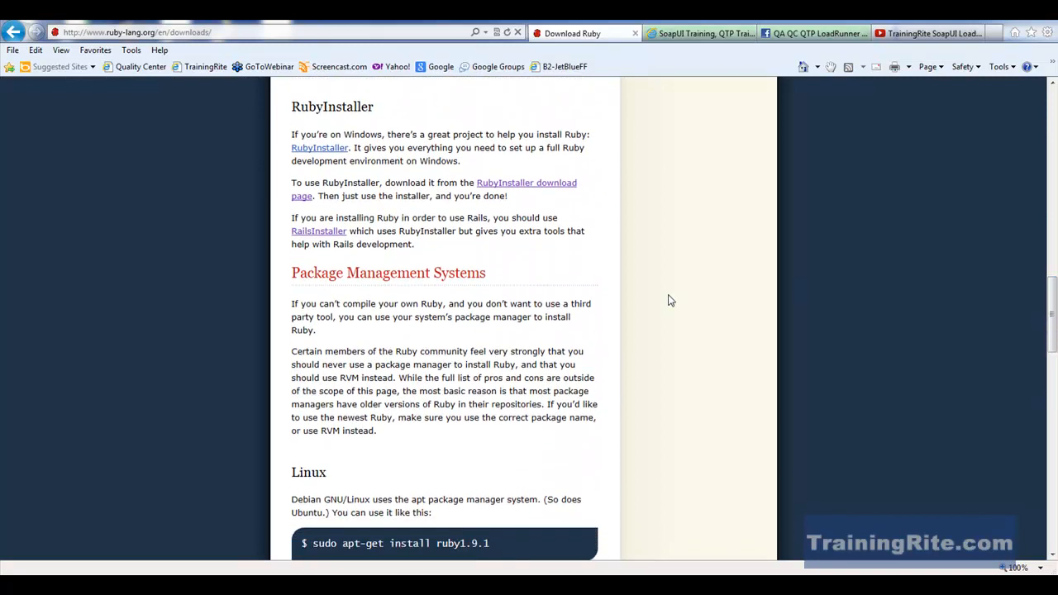
mouse_move(363, 138)
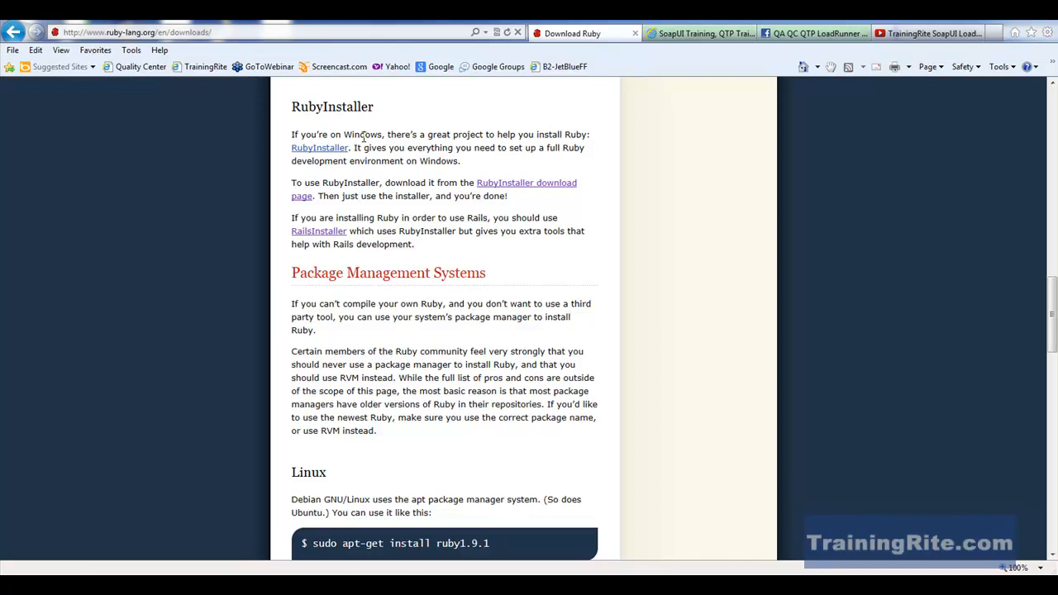
mouse_move(334, 113)
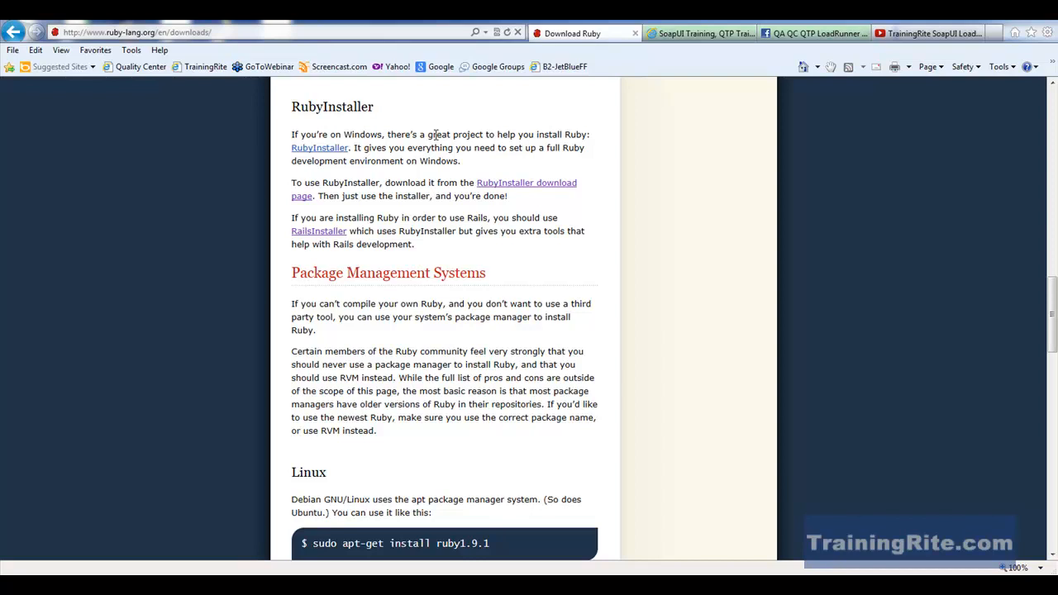
mouse_move(405, 190)
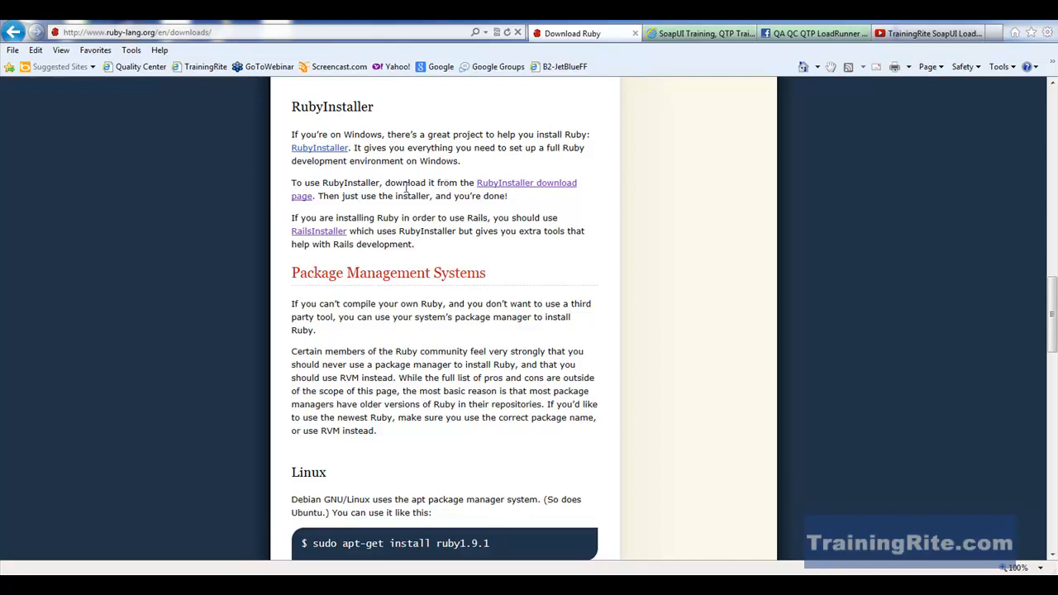
mouse_move(498, 192)
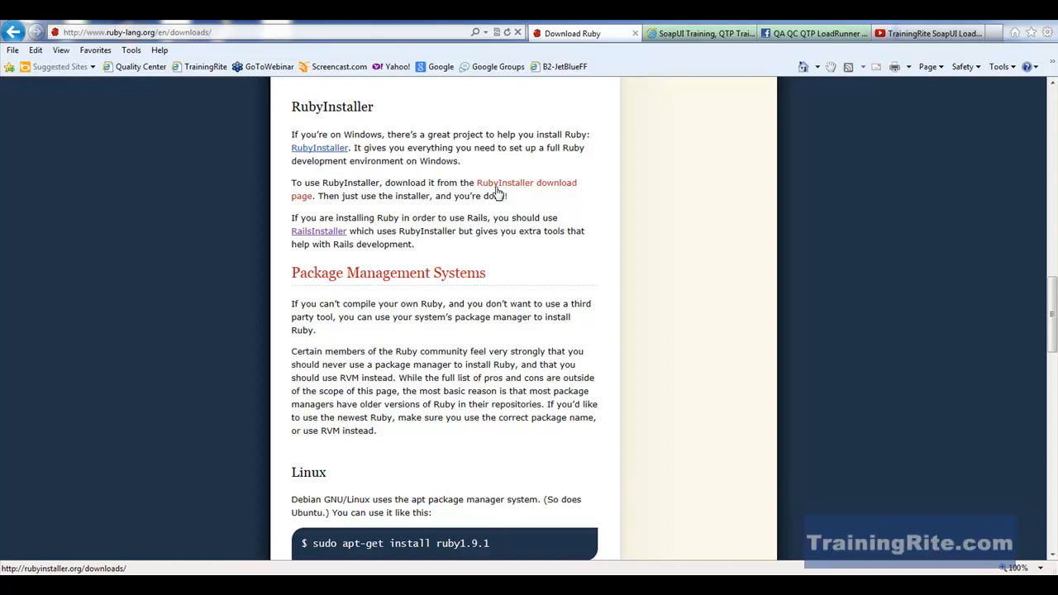
Step: Follow the RubyInstaller download page link to rubyinstaller.org/downloads
left_click(526, 183)
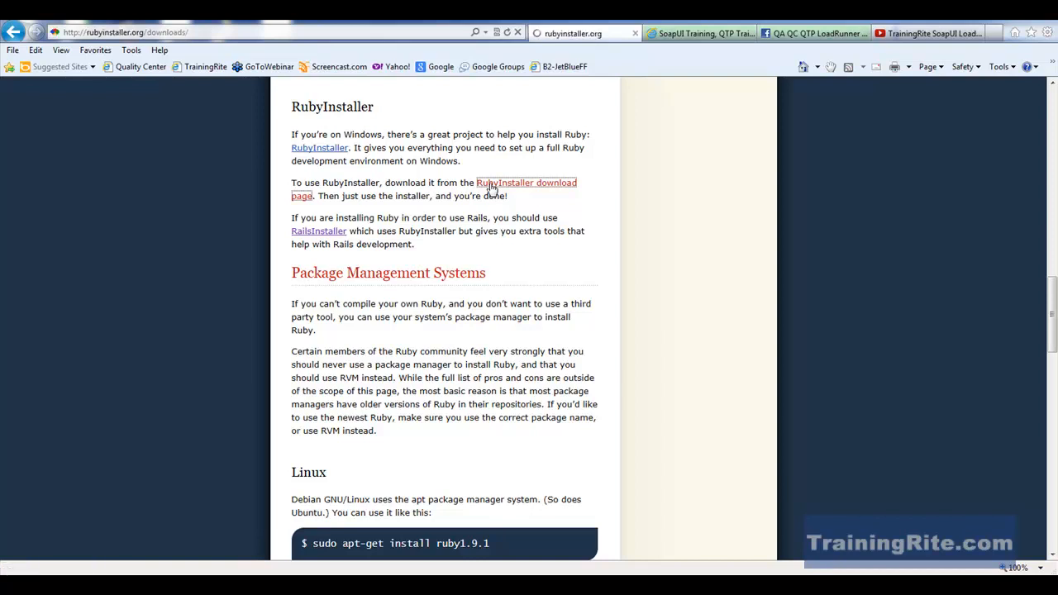
left_click(525, 182)
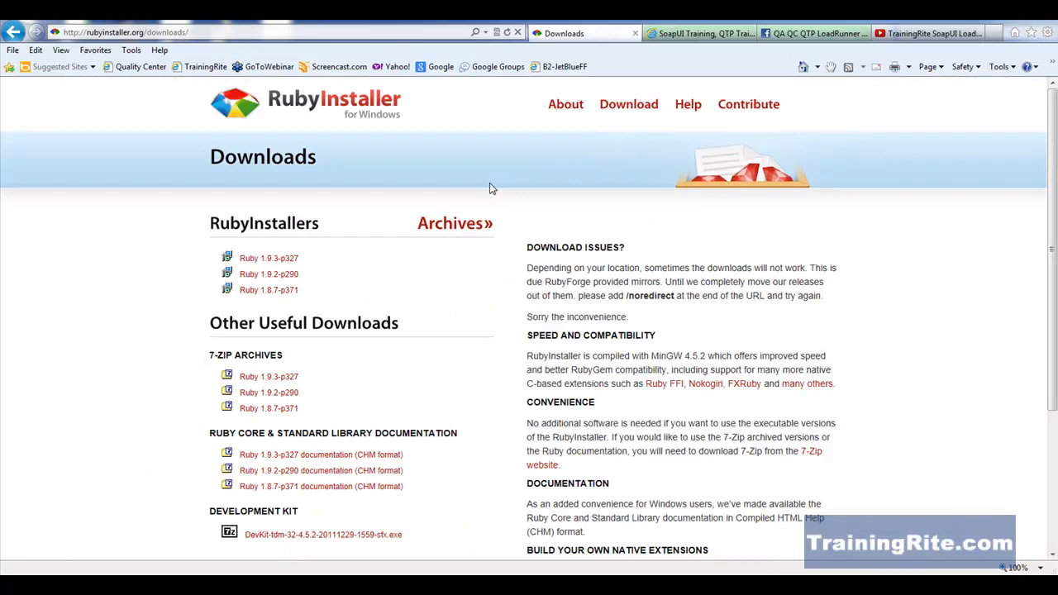
mouse_move(176, 270)
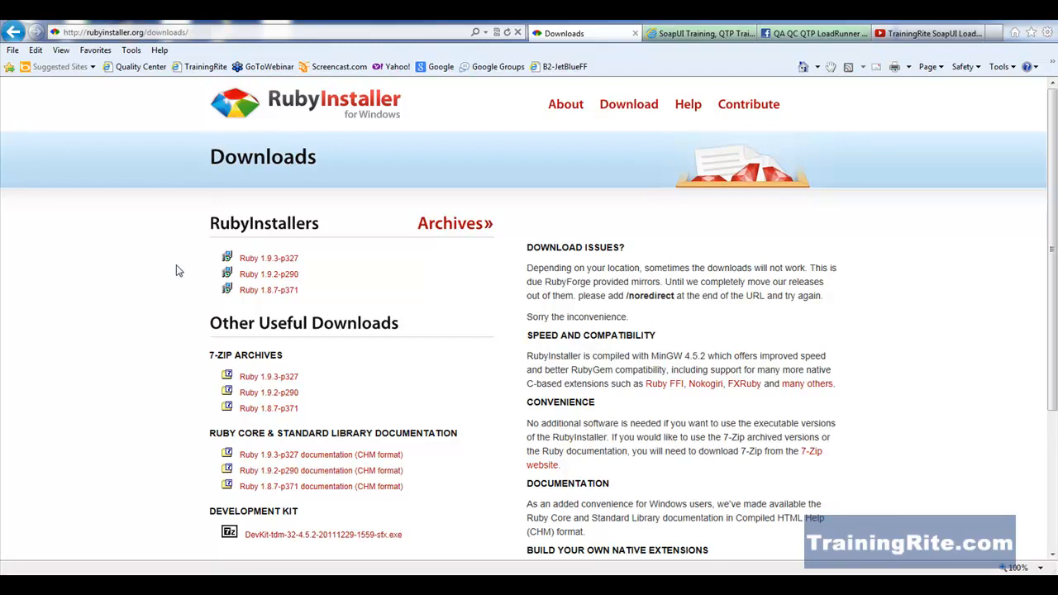
mouse_move(246, 261)
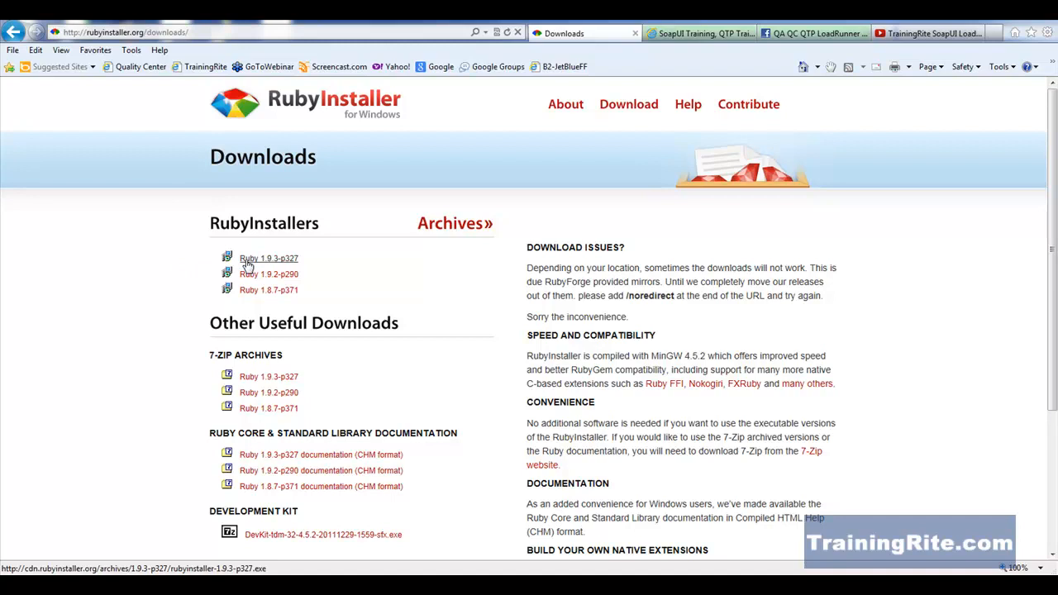
mouse_move(116, 300)
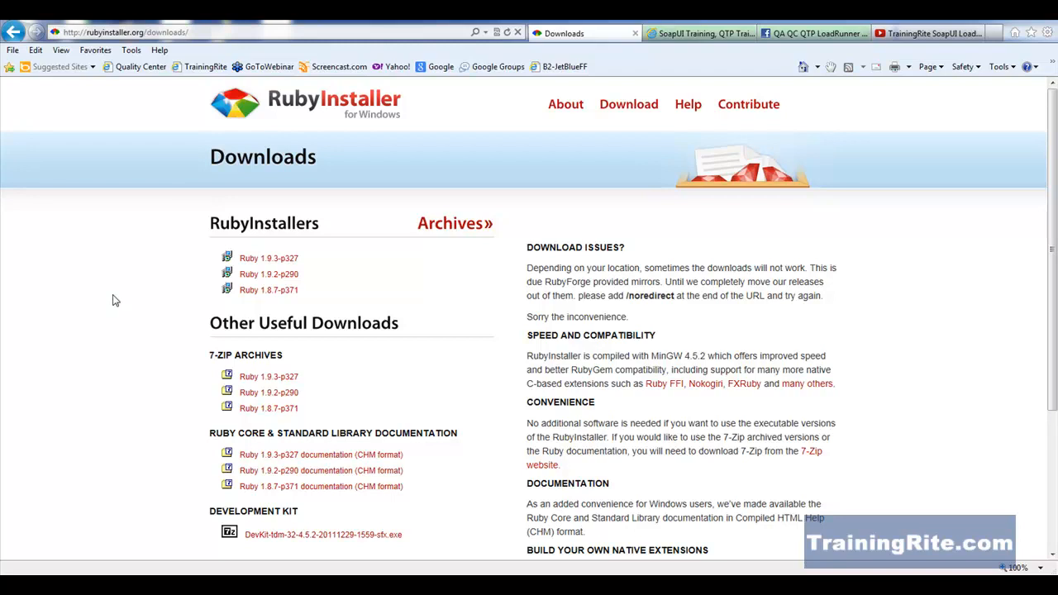
mouse_move(269, 258)
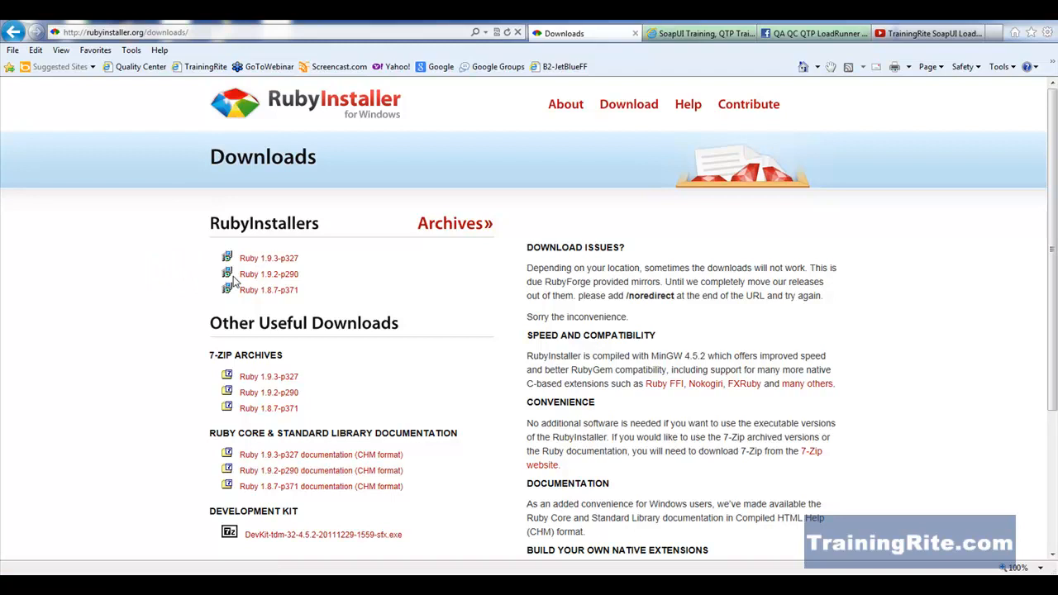
mouse_move(253, 281)
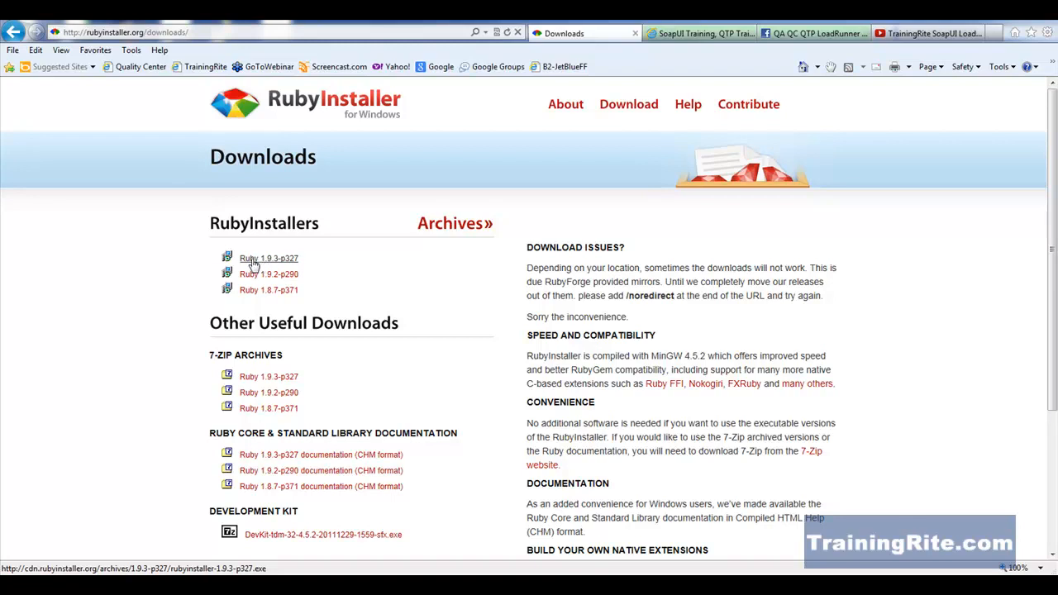
Step: Download the rubyinstaller-1.9.3-p327.exe installer
left_click(268, 258)
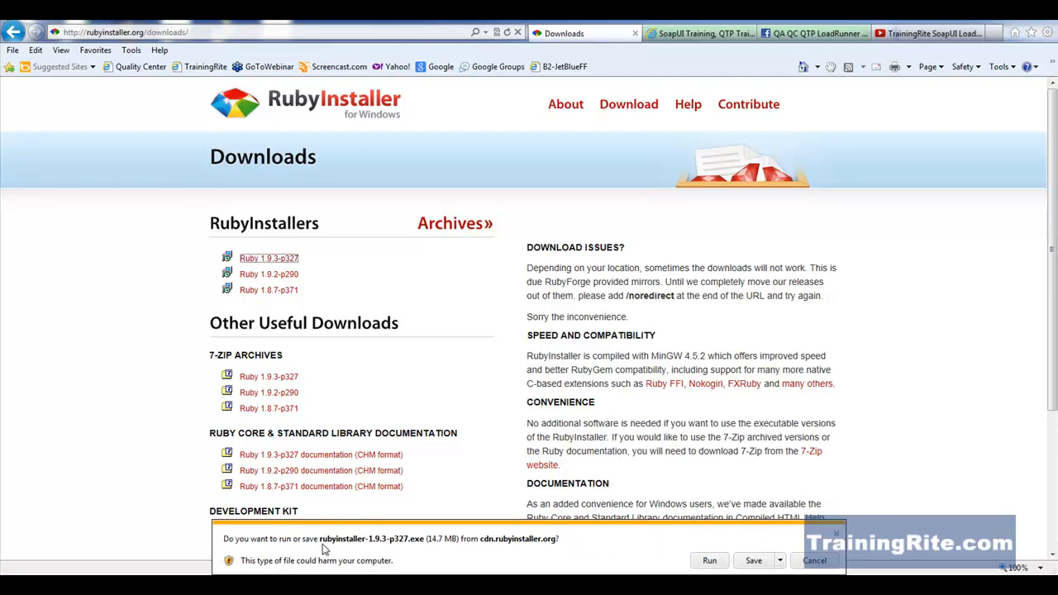
mouse_move(487, 553)
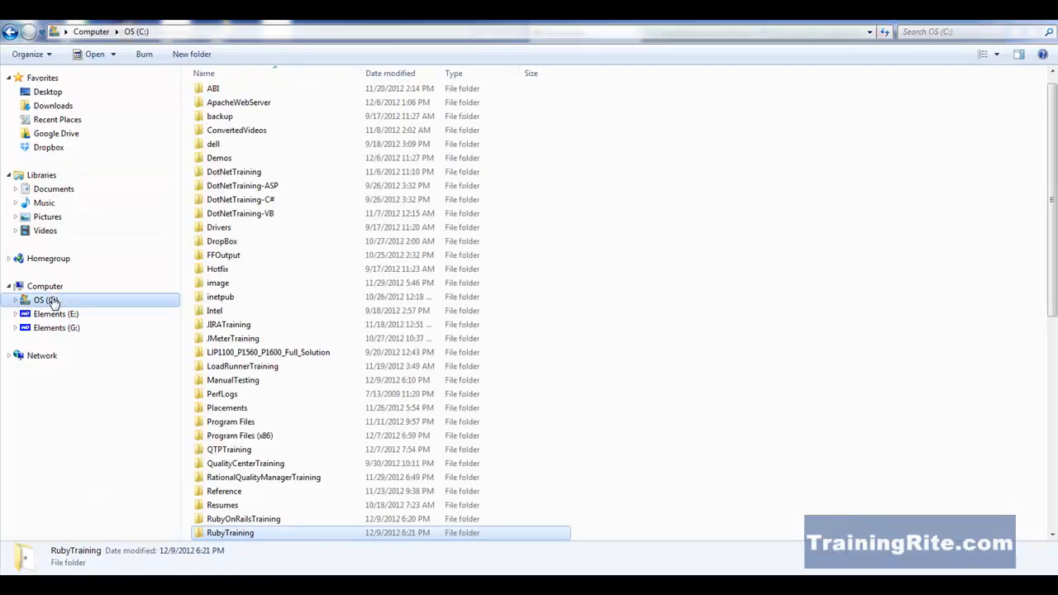
left_click(45, 299)
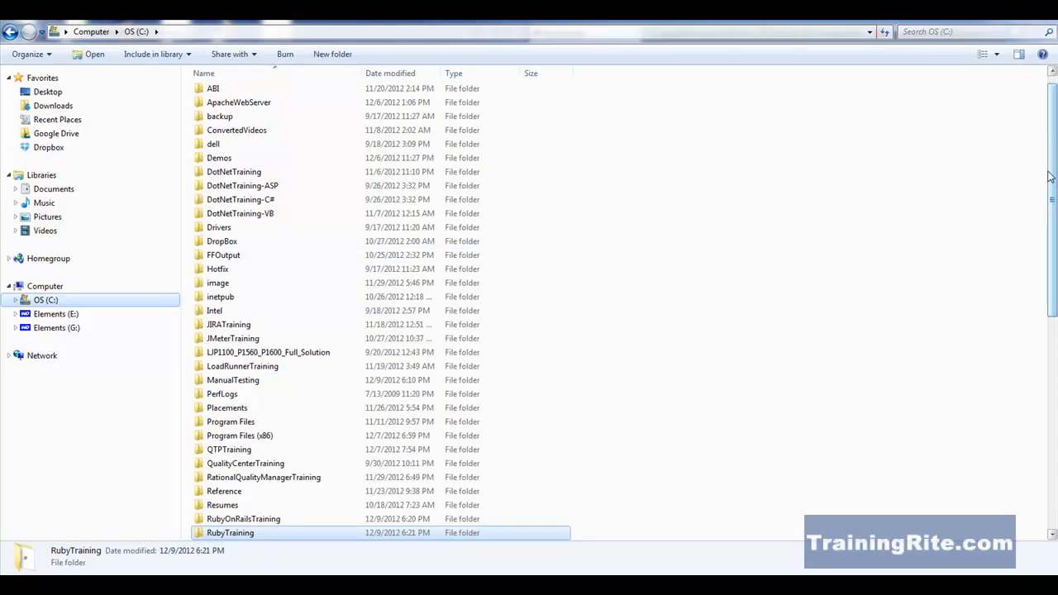
scroll("down", 3)
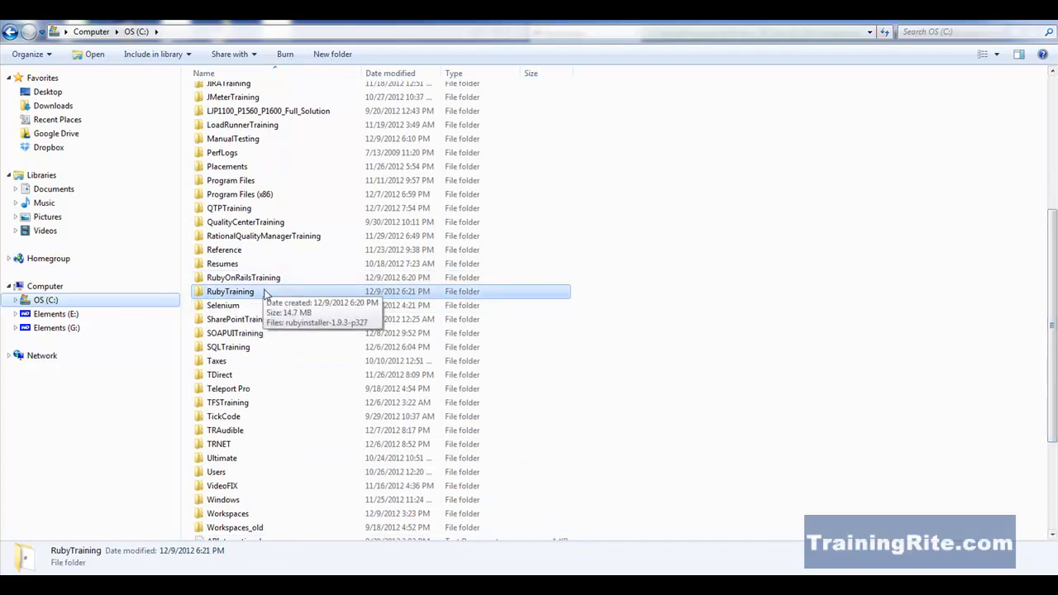
mouse_move(141, 548)
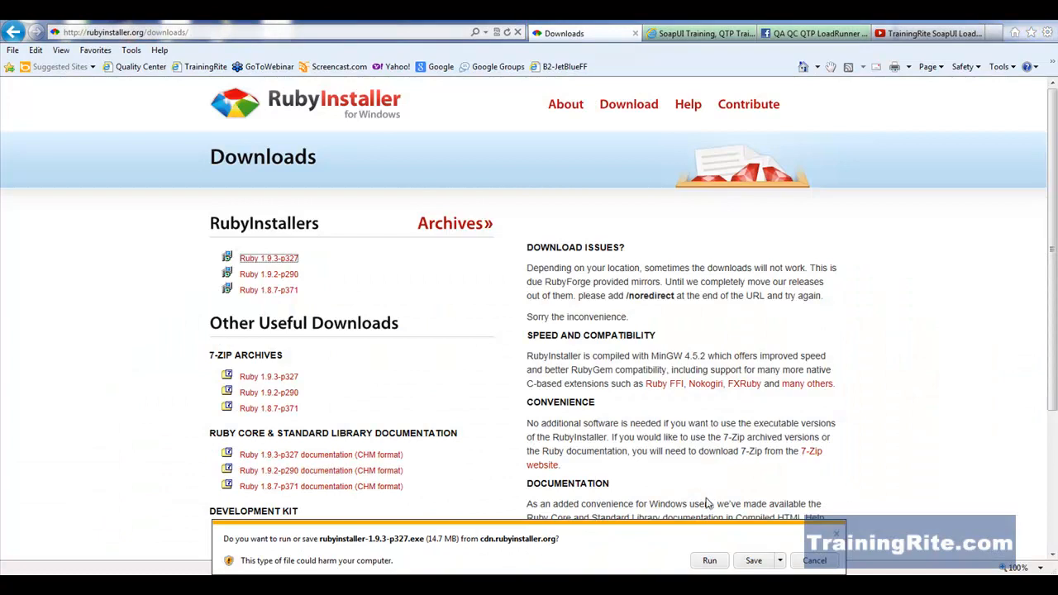
Step: Run the Ruby 1.9.3-p327 installer, accept the license, and continue
left_click(708, 561)
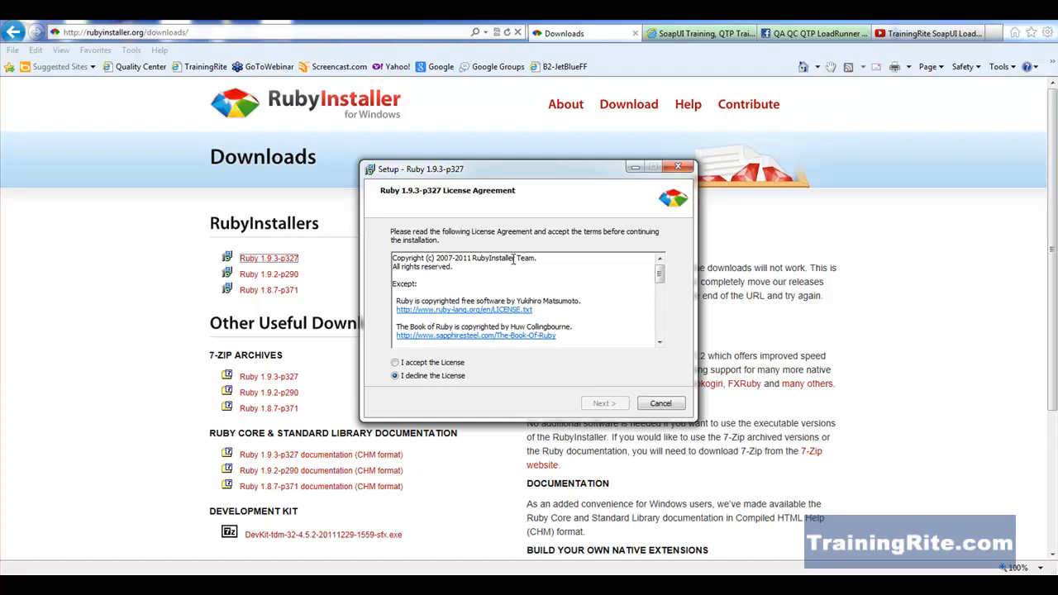
left_click(396, 362)
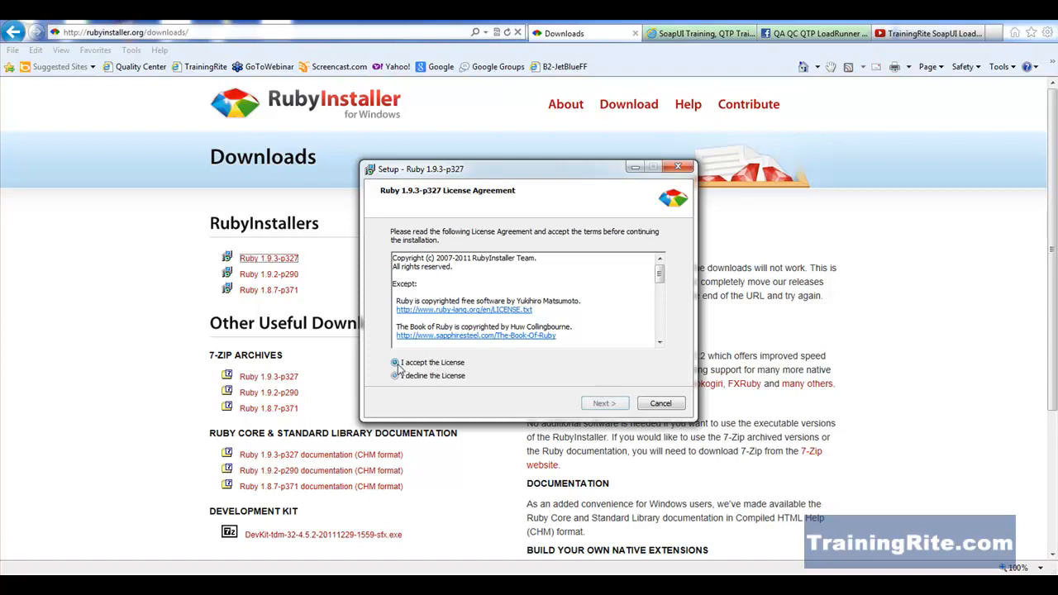
left_click(394, 363)
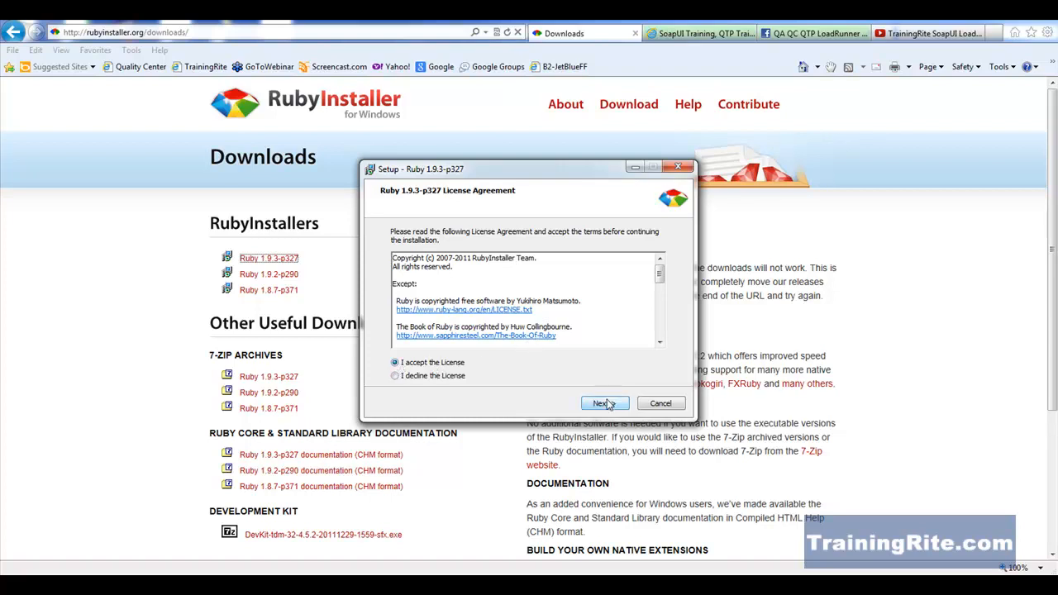
left_click(604, 404)
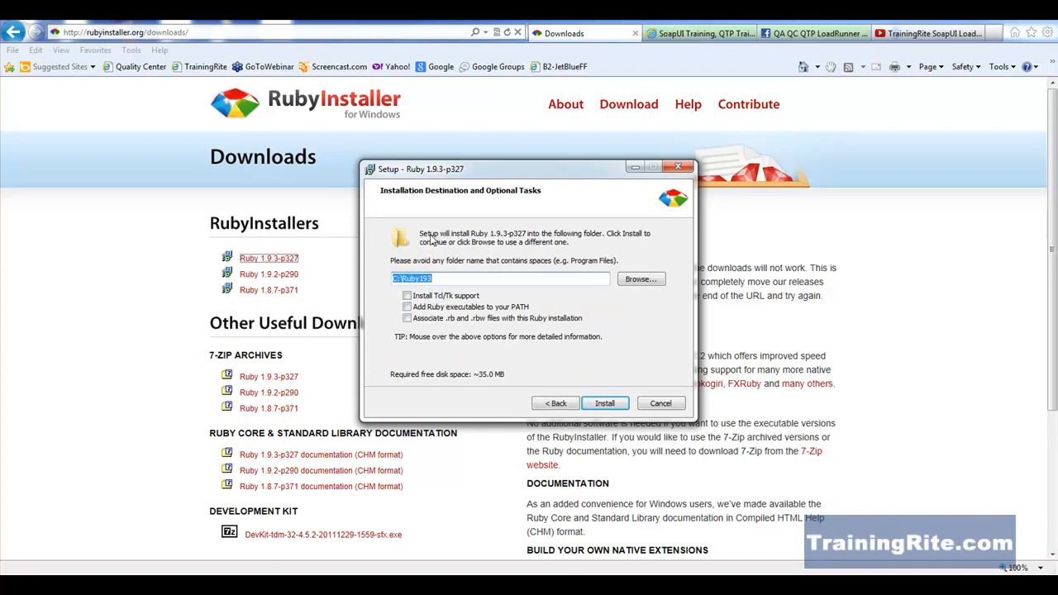
mouse_move(485, 242)
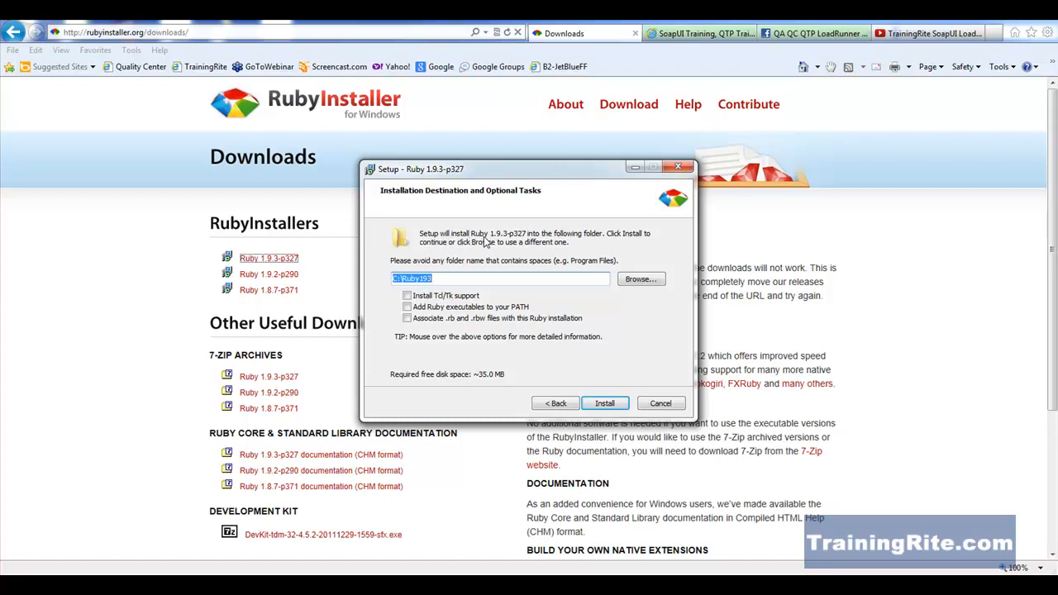
mouse_move(537, 253)
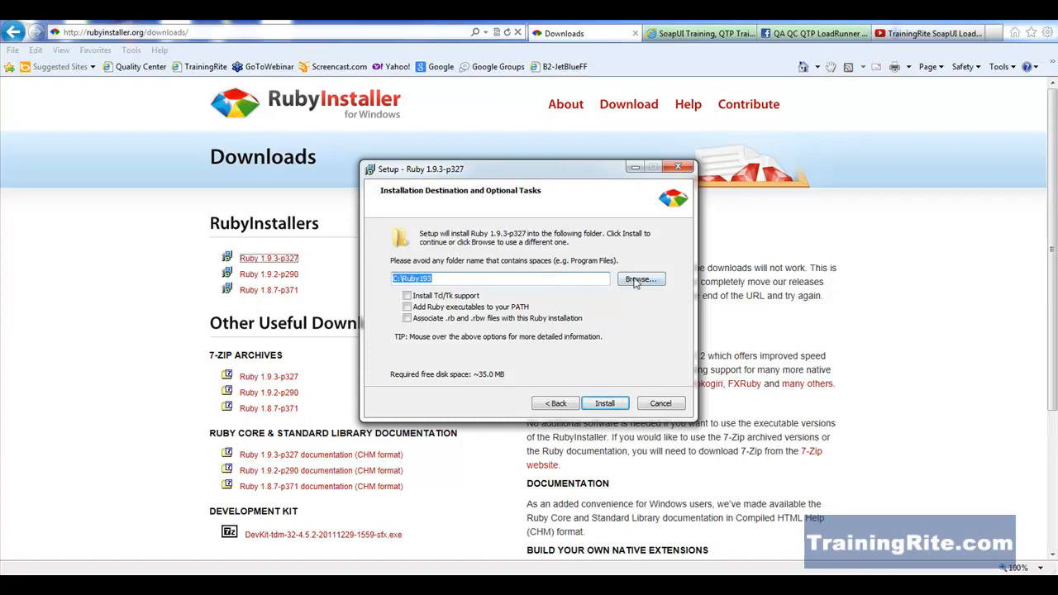
Step: Browse to the RubyTraining folder on C: to set C:\RubyTraining\Ruby193 as destination
left_click(641, 279)
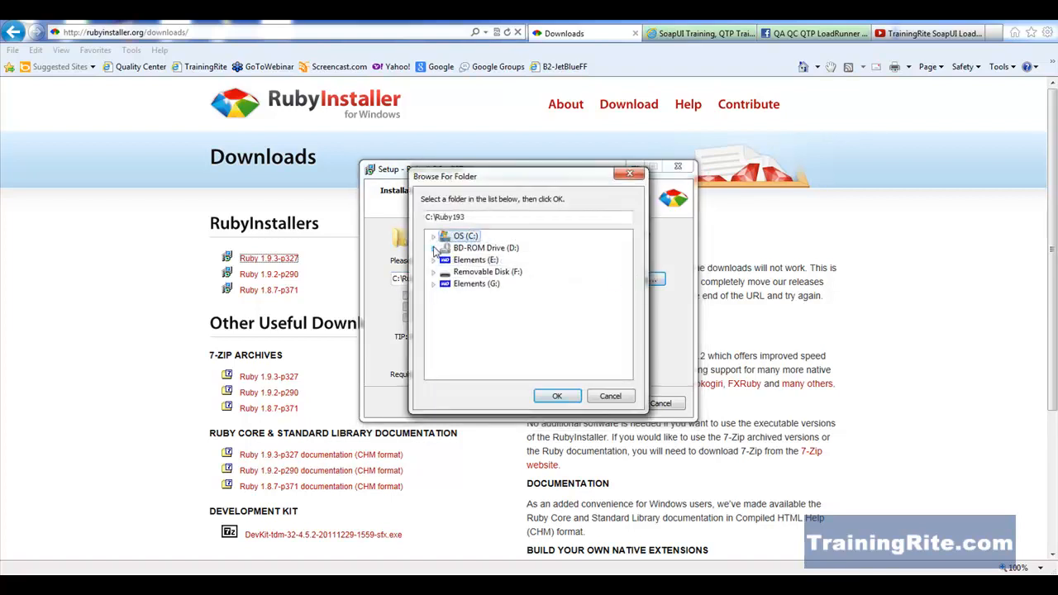
left_click(434, 235)
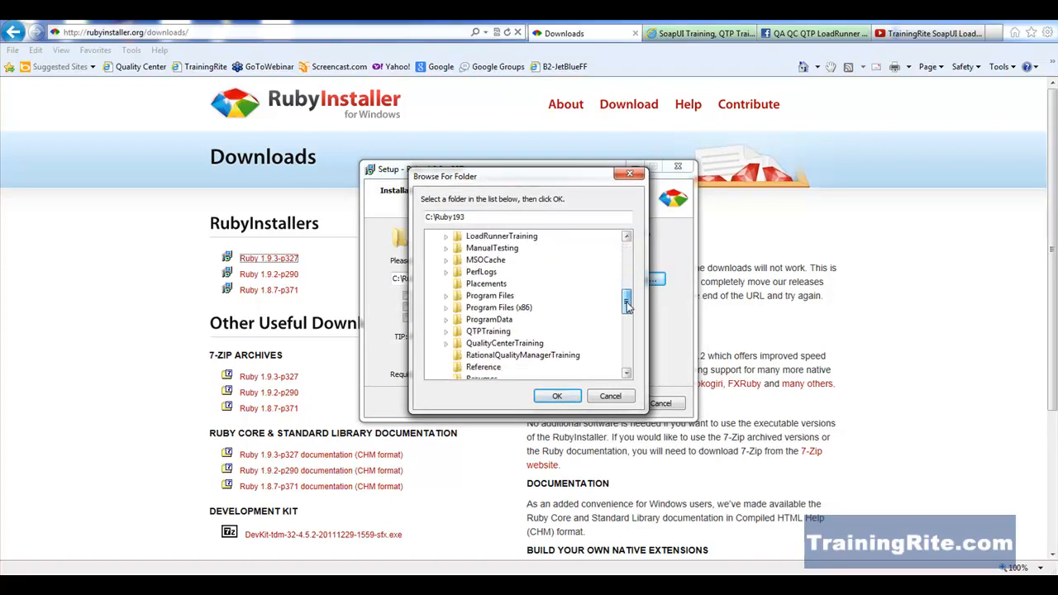
scroll("down", 3)
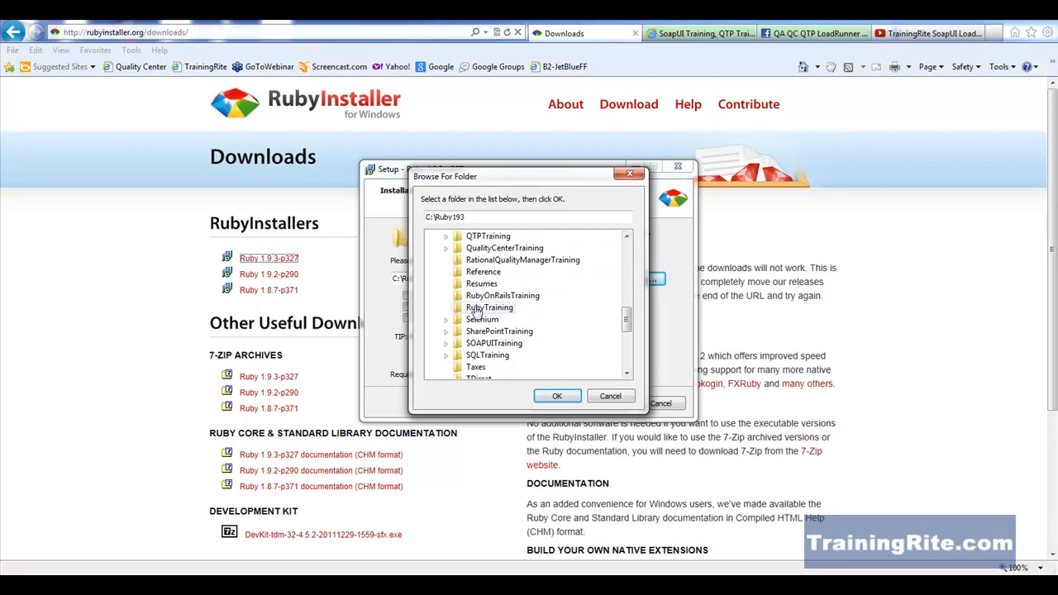
left_click(557, 396)
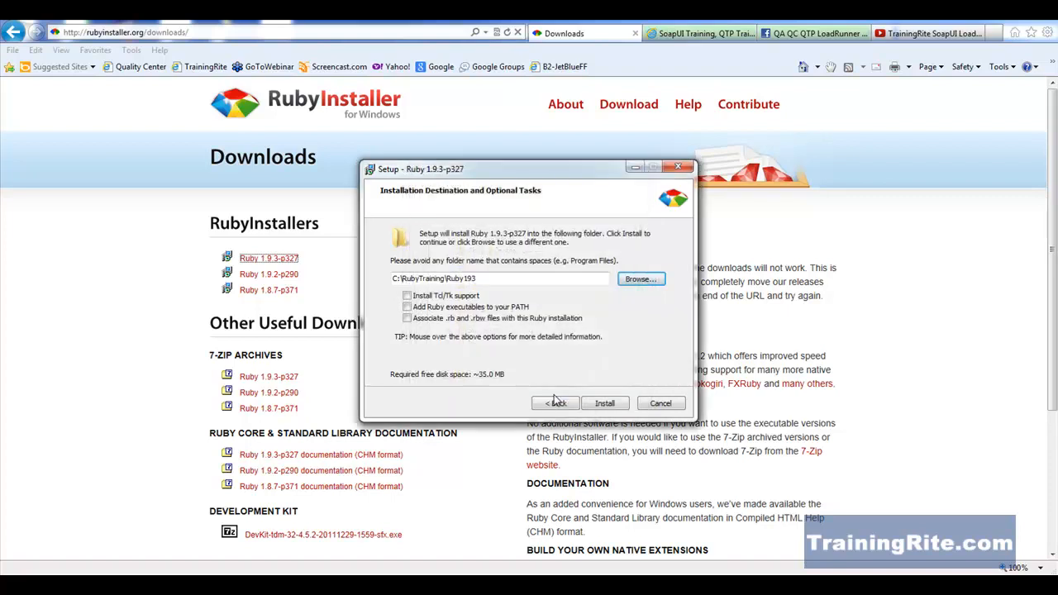
left_click(479, 279)
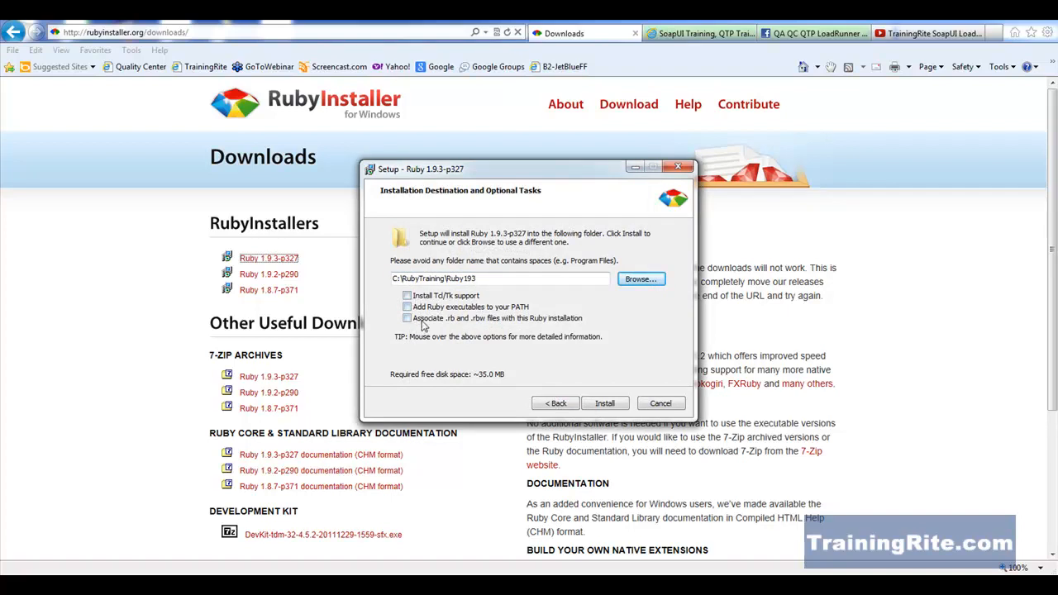
mouse_move(438, 306)
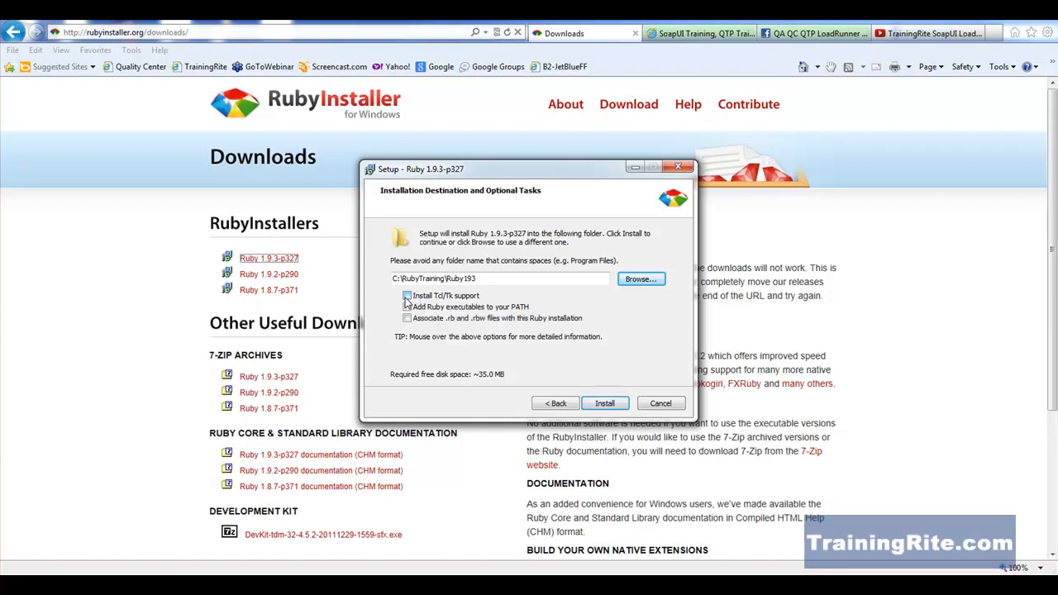
Step: Check 'Install Tcl/Tk support' in the optional tasks
left_click(406, 295)
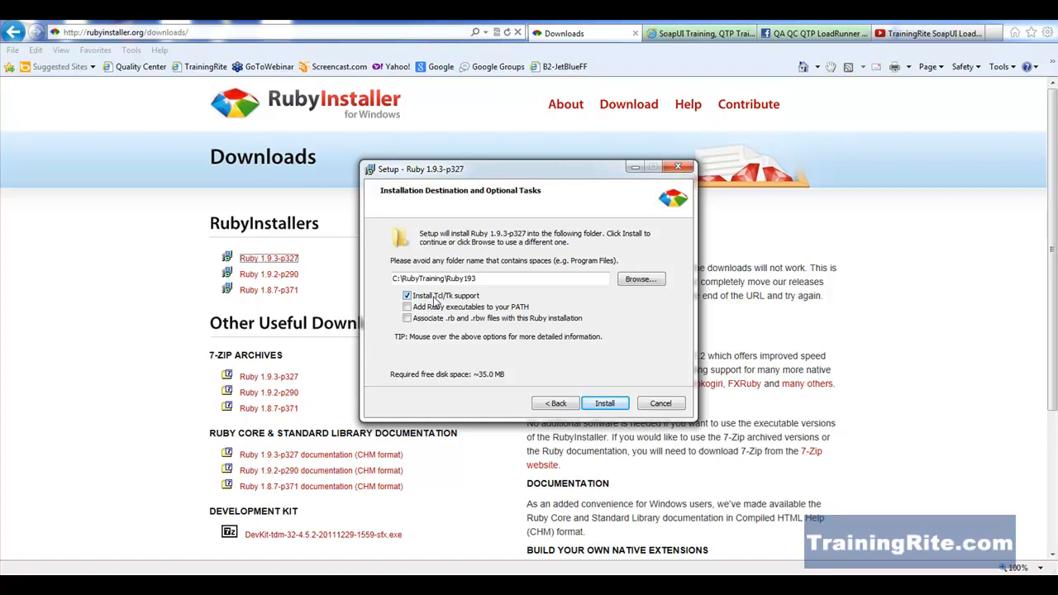
mouse_move(411, 319)
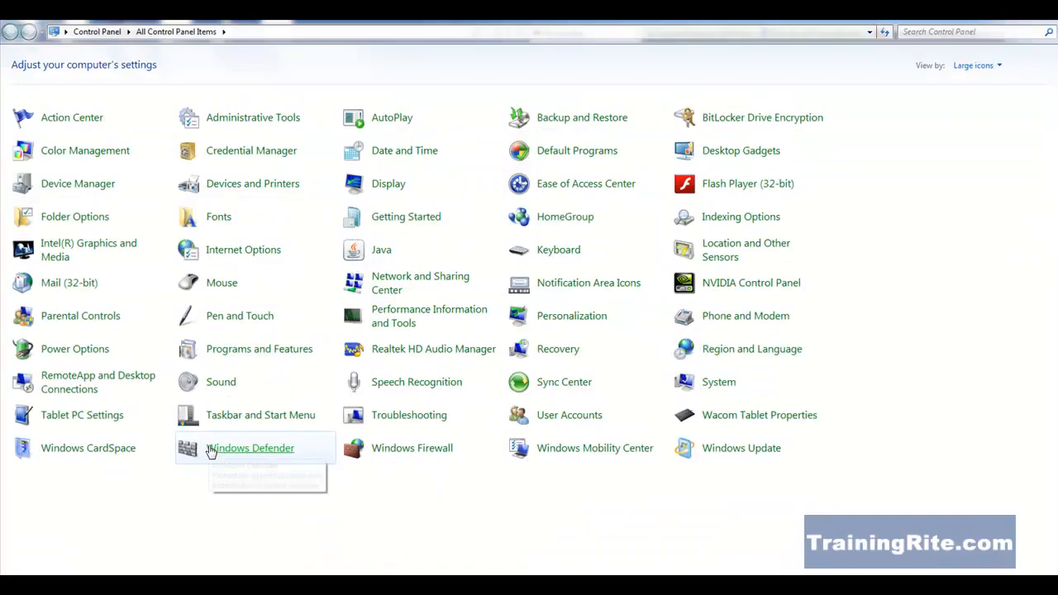
mouse_move(718, 394)
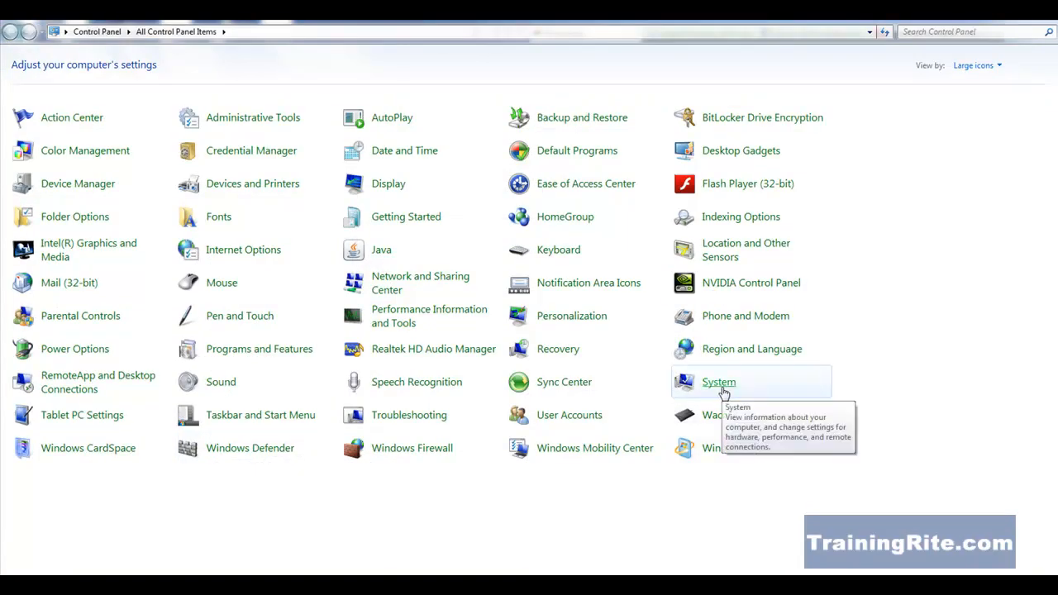
Step: View the system Path variable in Environment Variables, then cancel without changes
left_click(719, 382)
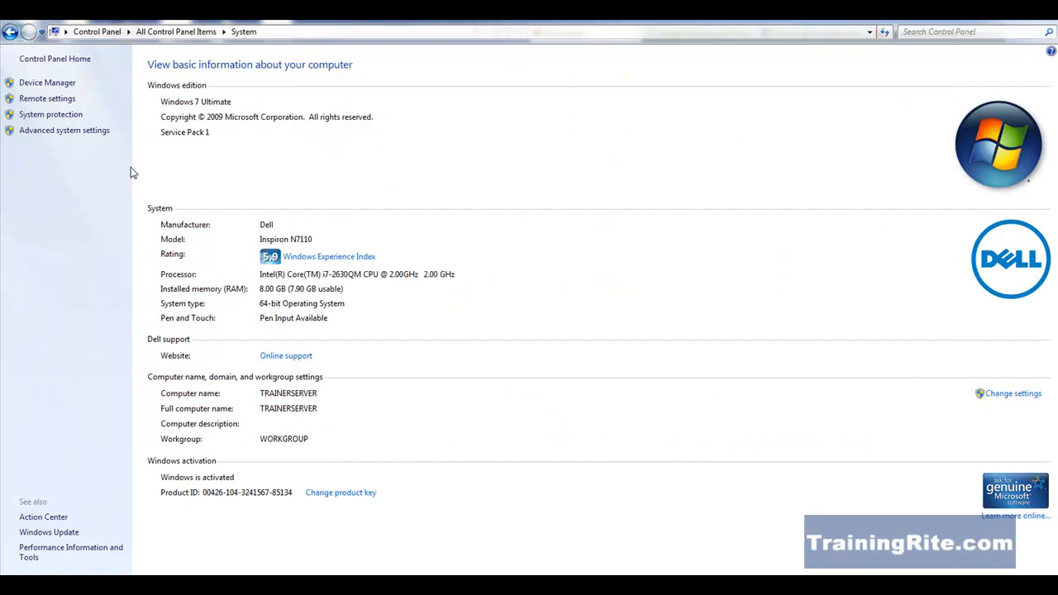
left_click(60, 130)
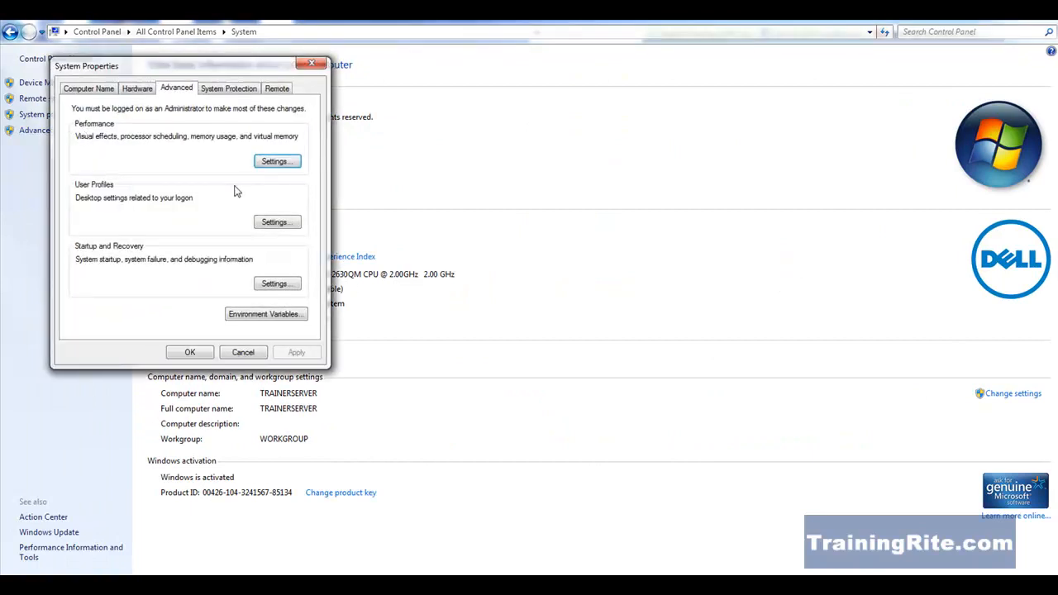
left_click(265, 313)
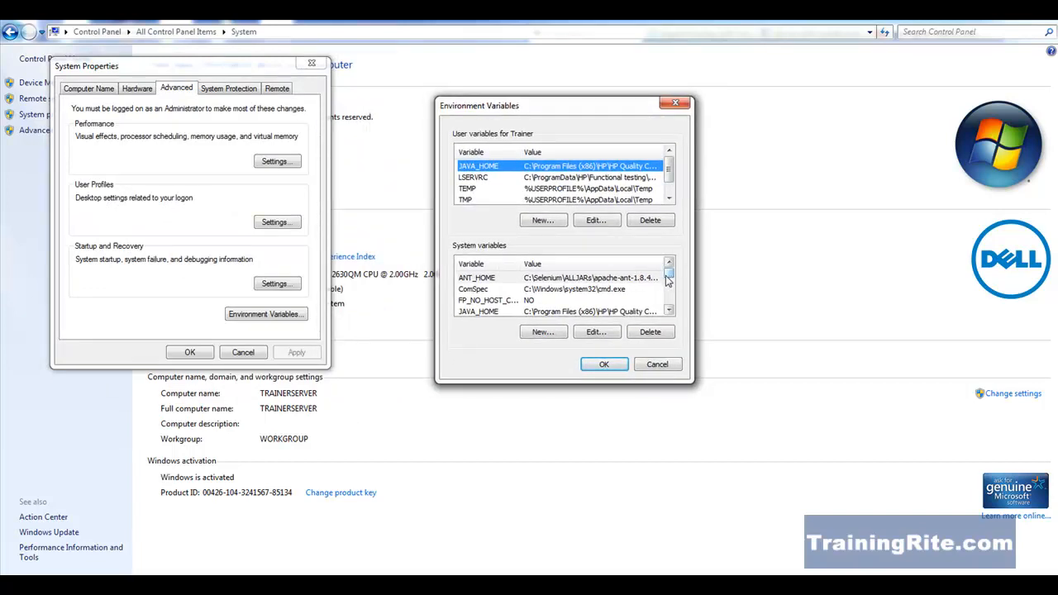
scroll("down", 3)
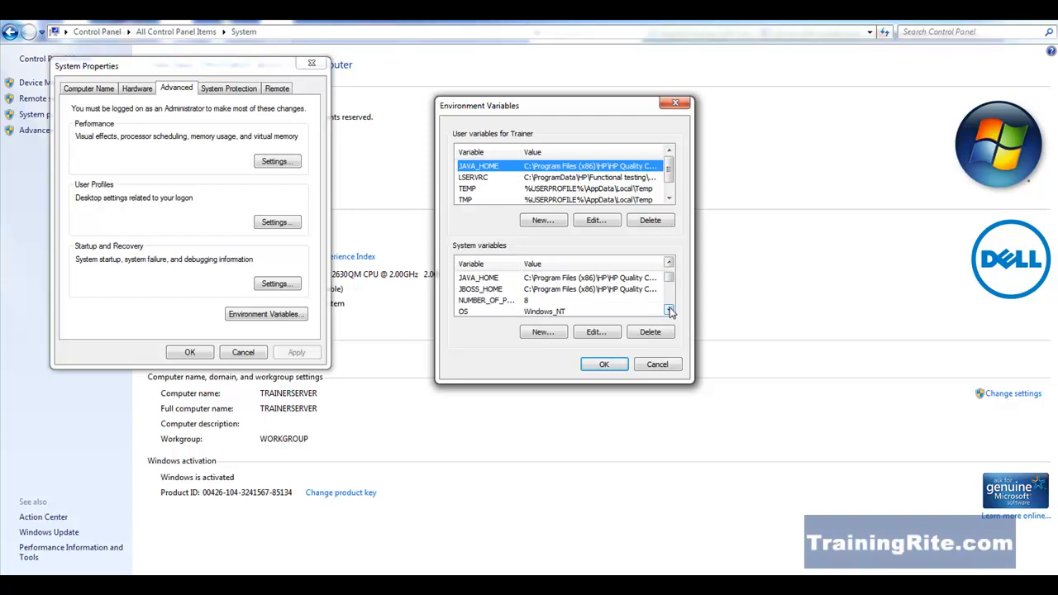
left_click(668, 311)
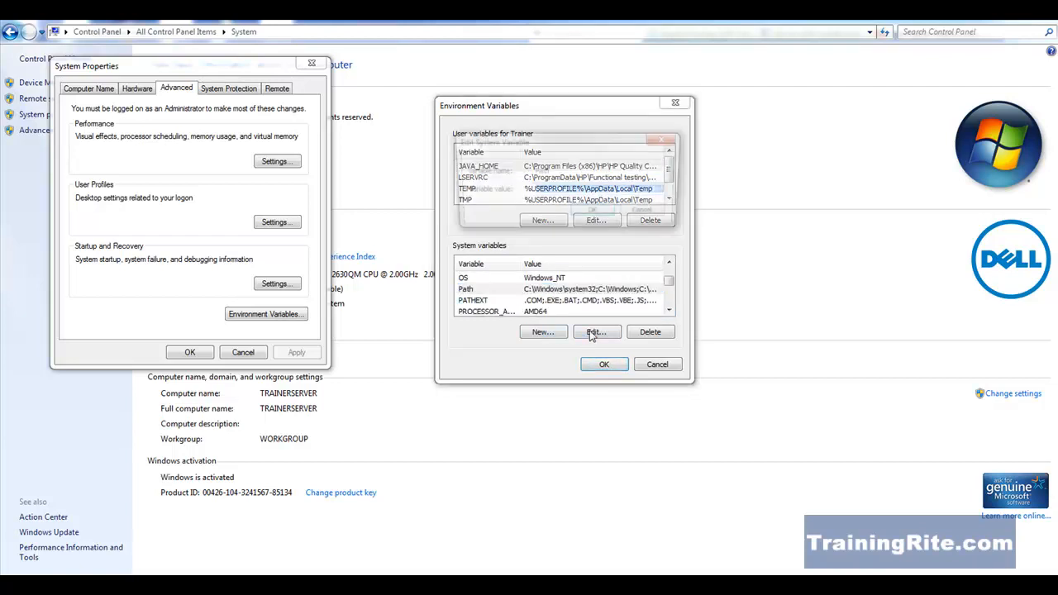
left_click(596, 332)
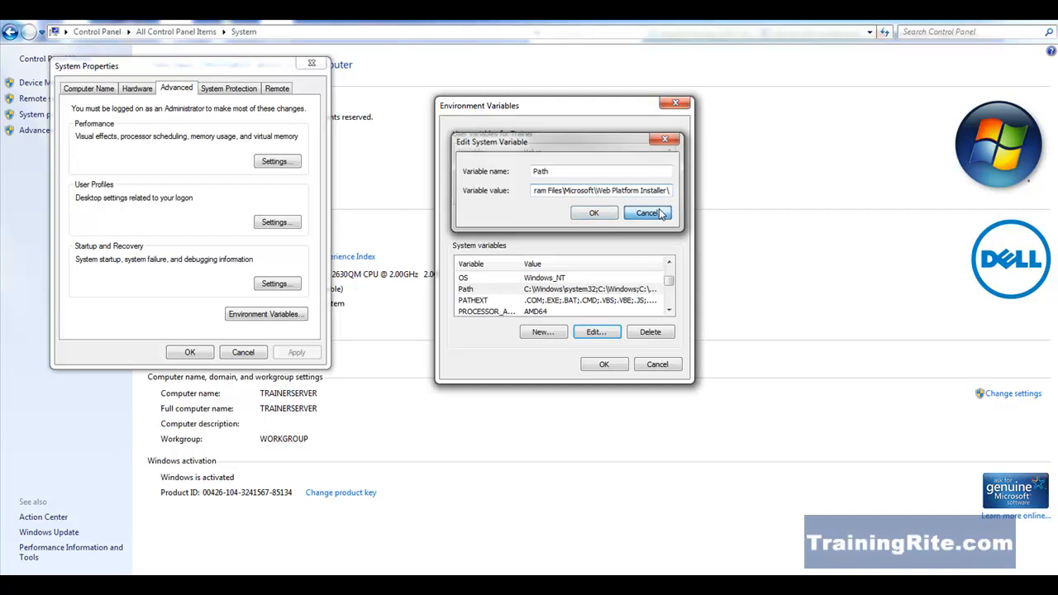
left_click(646, 212)
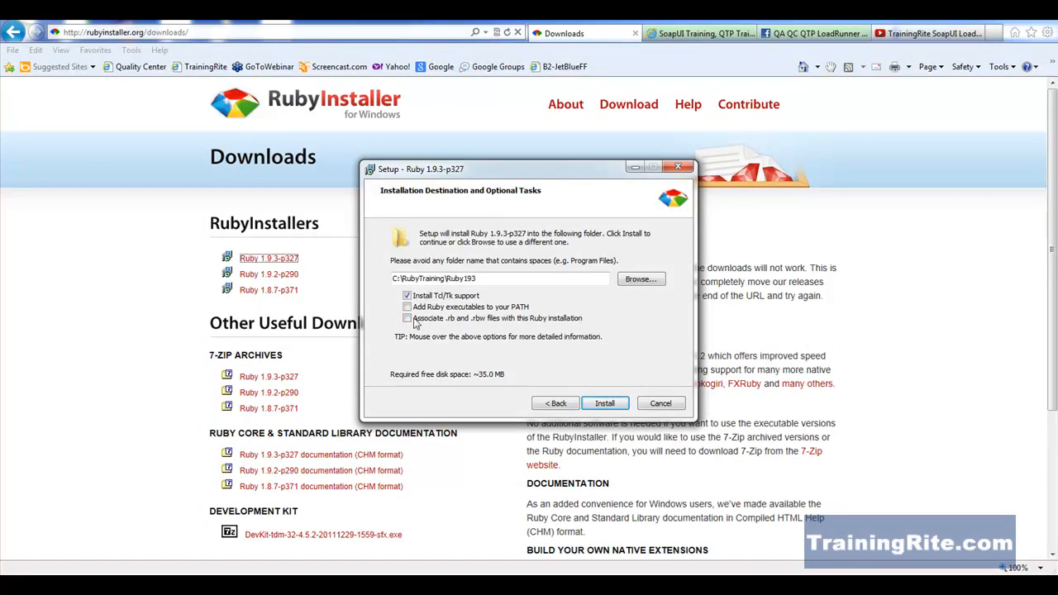
Step: Check 'Add Ruby executables to your PATH' and 'Associate .rb and .rbw files'
left_click(408, 306)
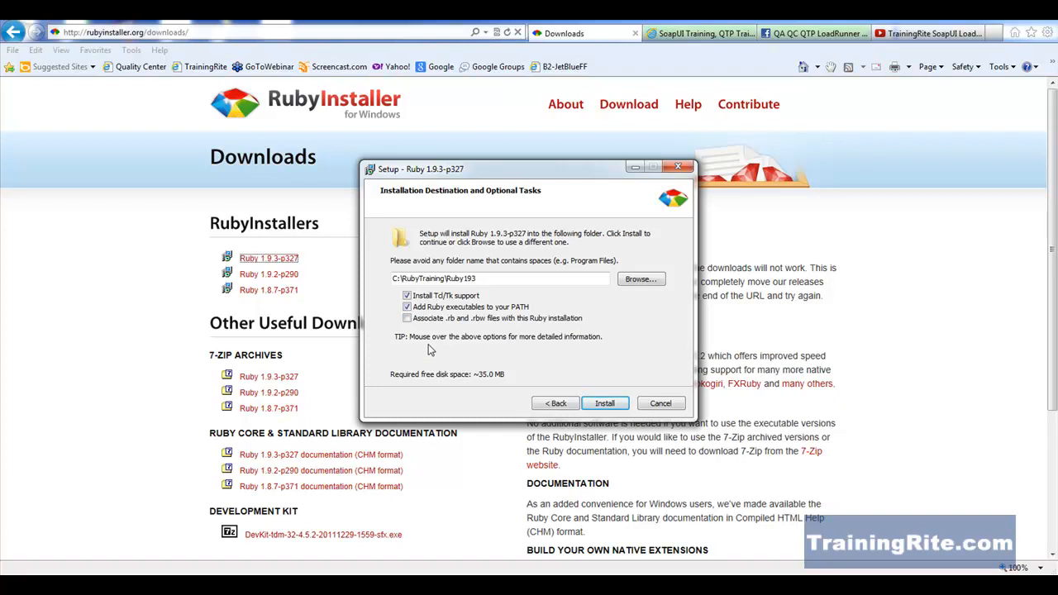
mouse_move(444, 331)
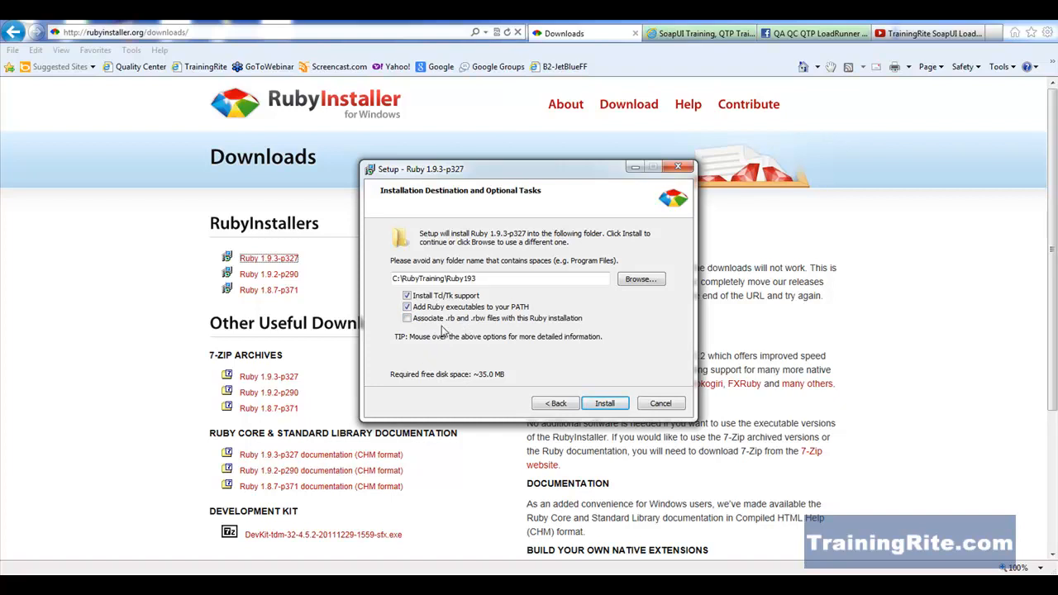
mouse_move(473, 329)
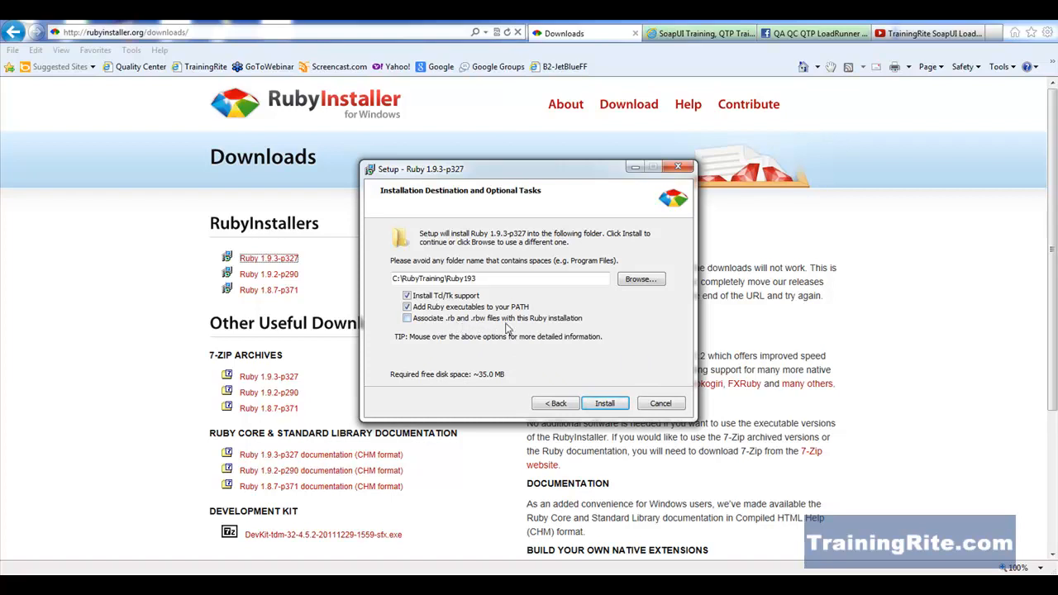
mouse_move(463, 336)
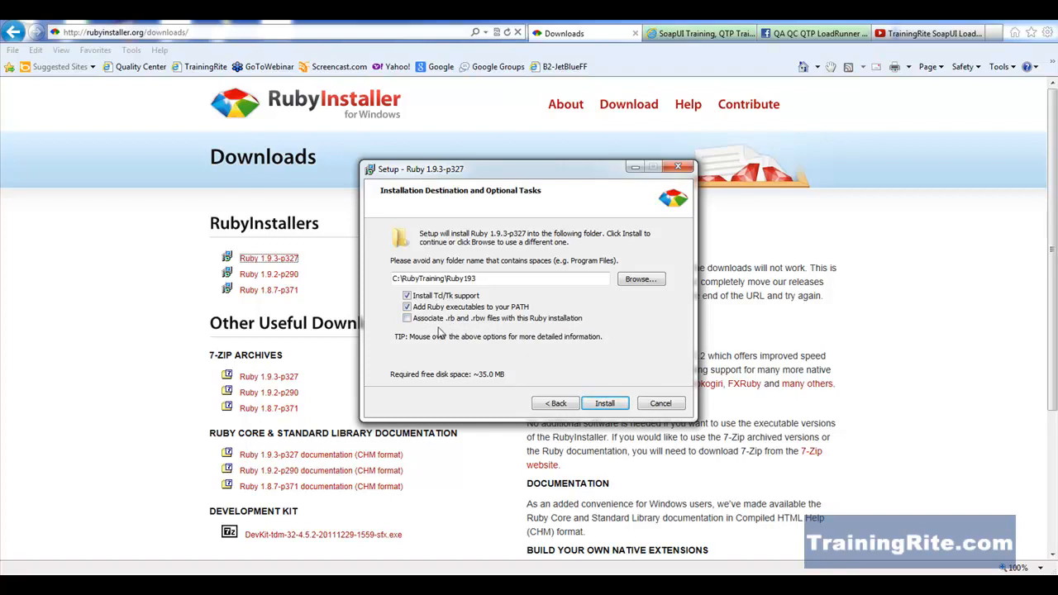
mouse_move(427, 334)
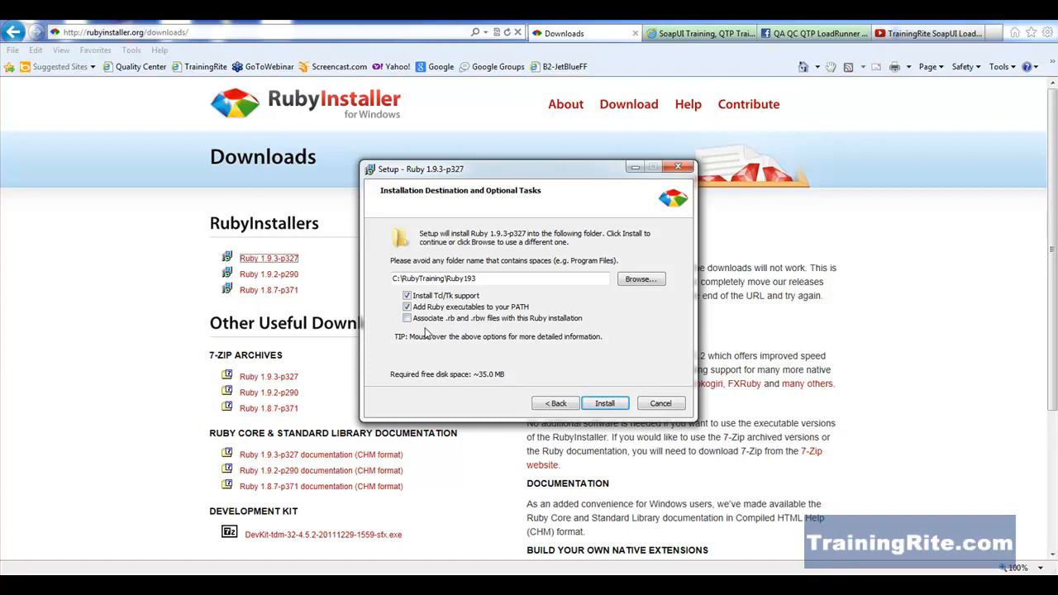
left_click(406, 319)
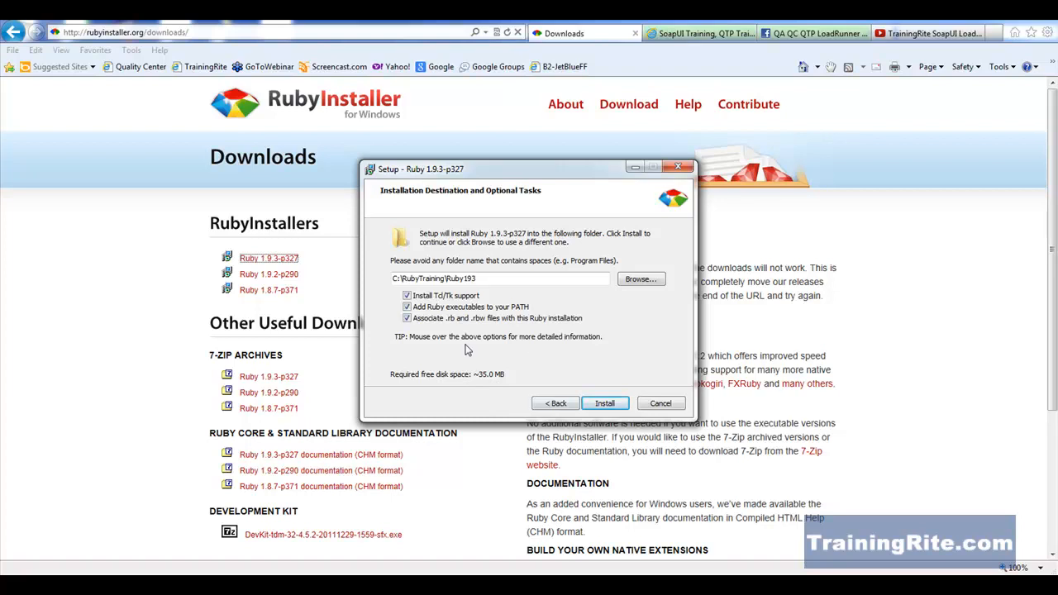
mouse_move(496, 387)
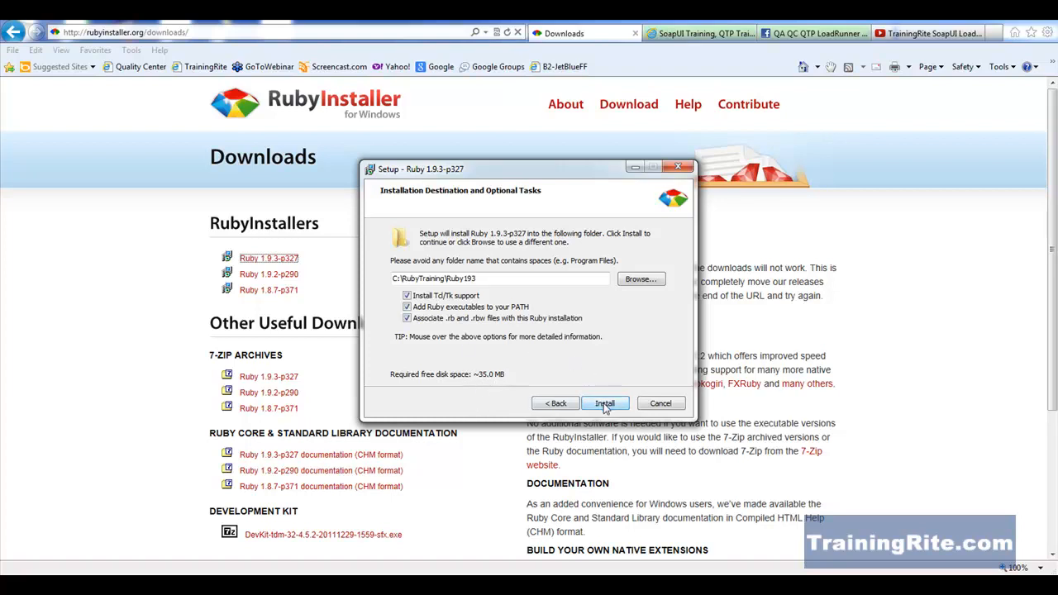
Step: Install Ruby 1.9.3-p327 and finish the setup wizard
left_click(606, 403)
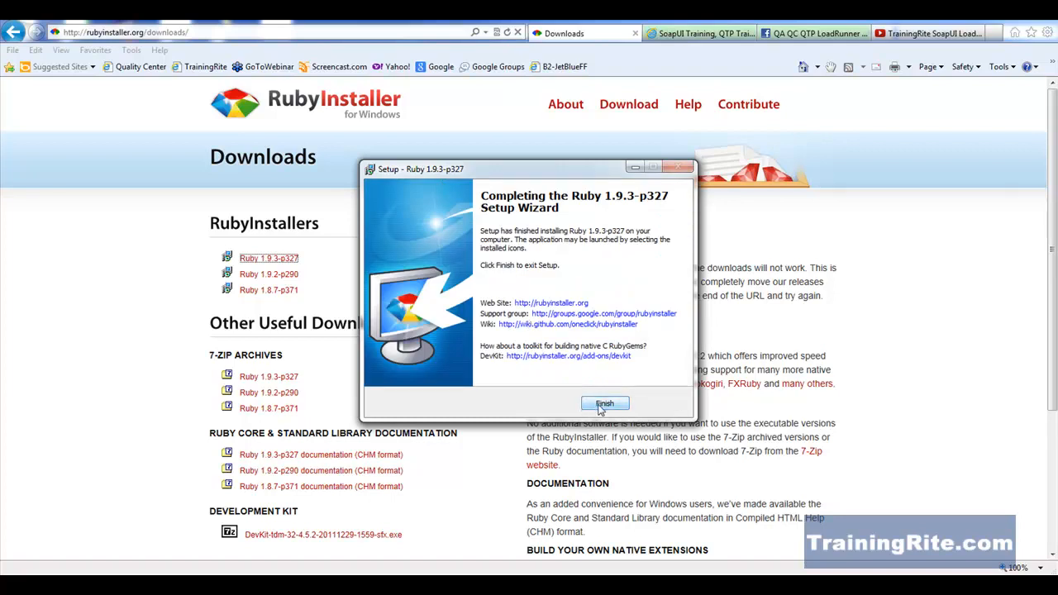
left_click(605, 403)
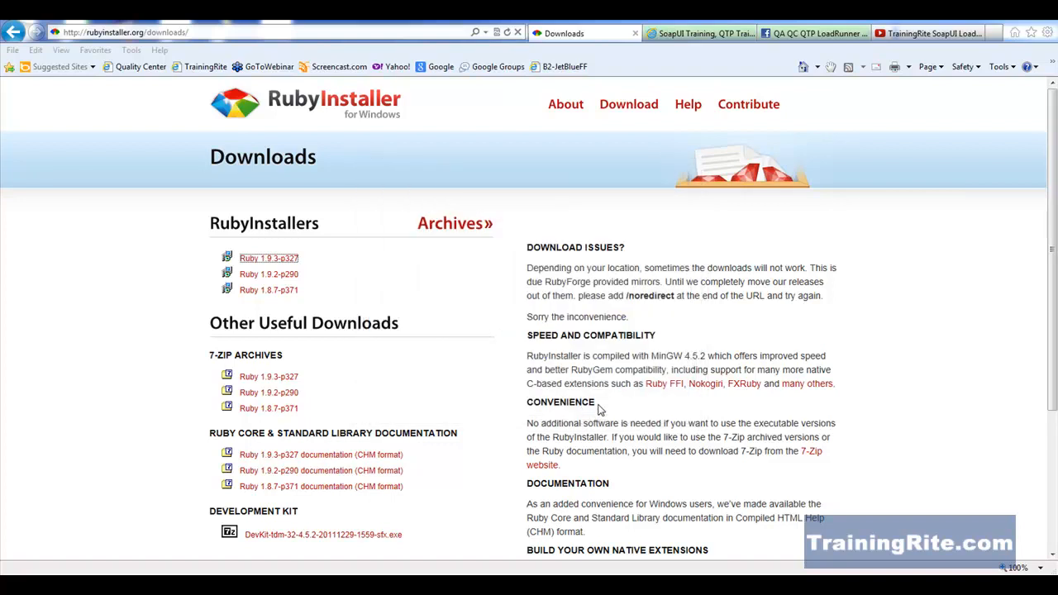
mouse_move(951, 380)
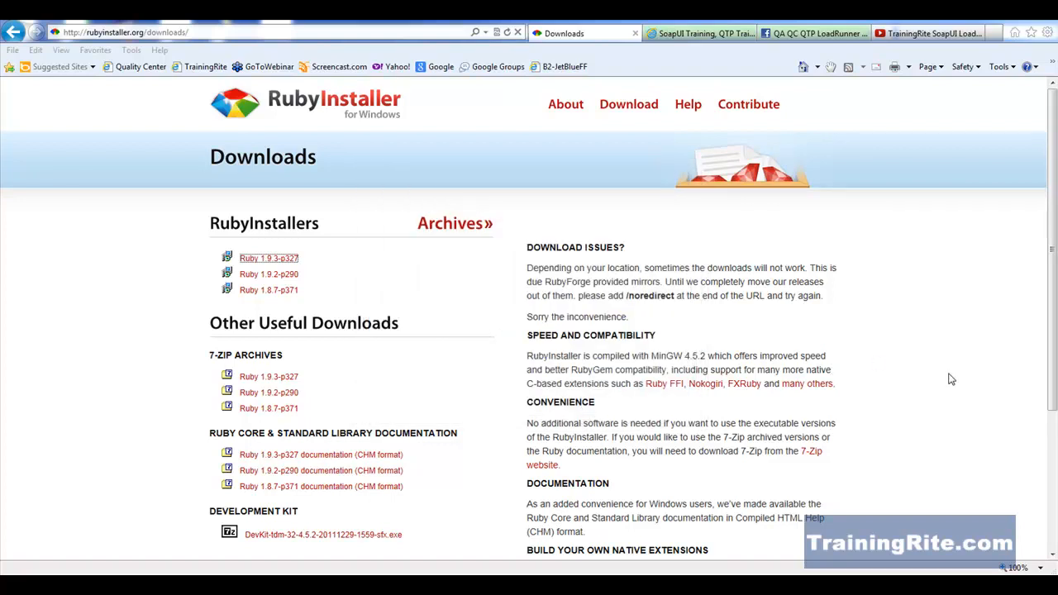